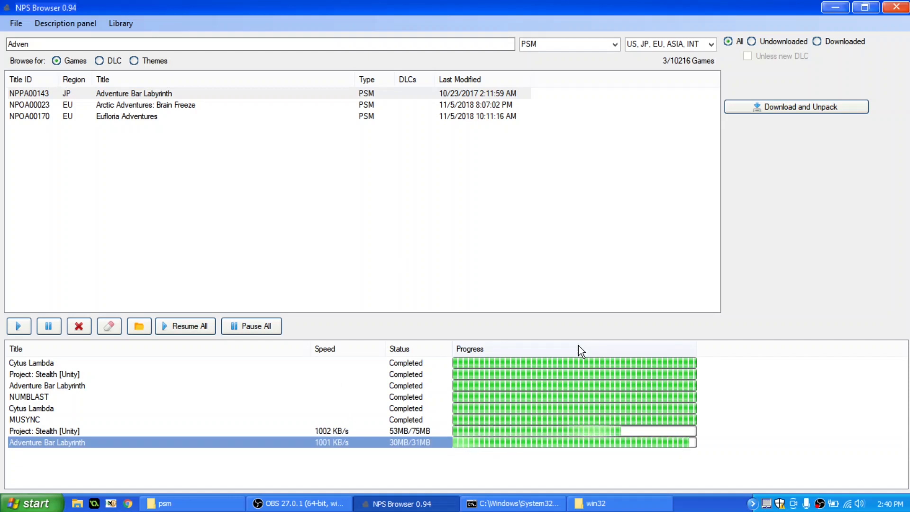
pyautogui.moveTo(93, 468)
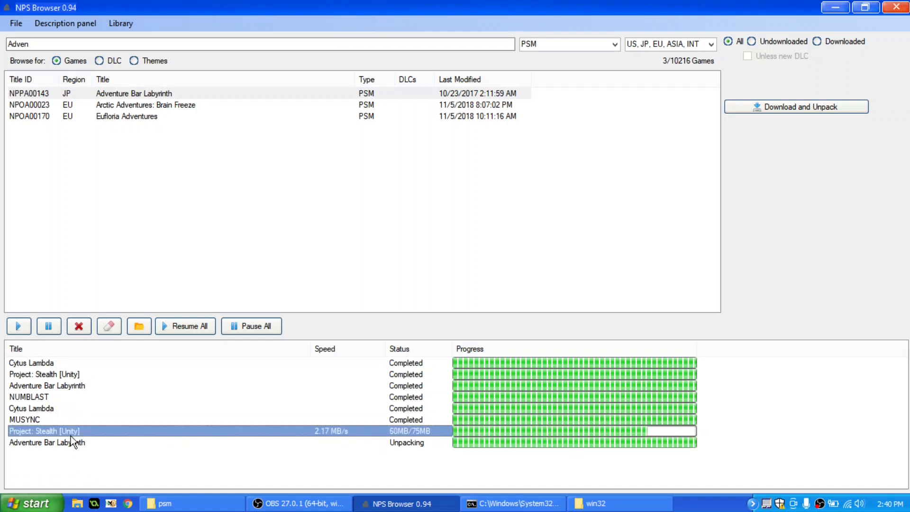
pyautogui.moveTo(349, 455)
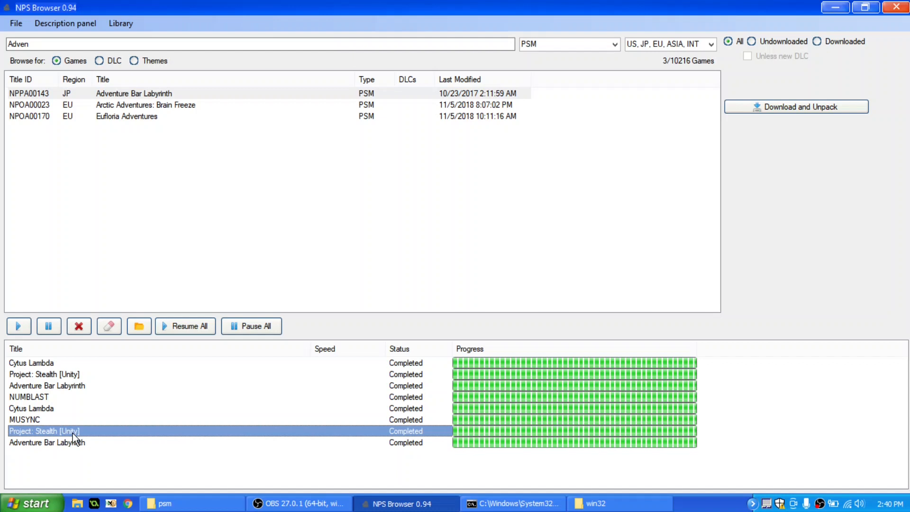
# Select the finished Adventure Bar Labyrinth download once all queued titles show Completed
pyautogui.click(27, 443)
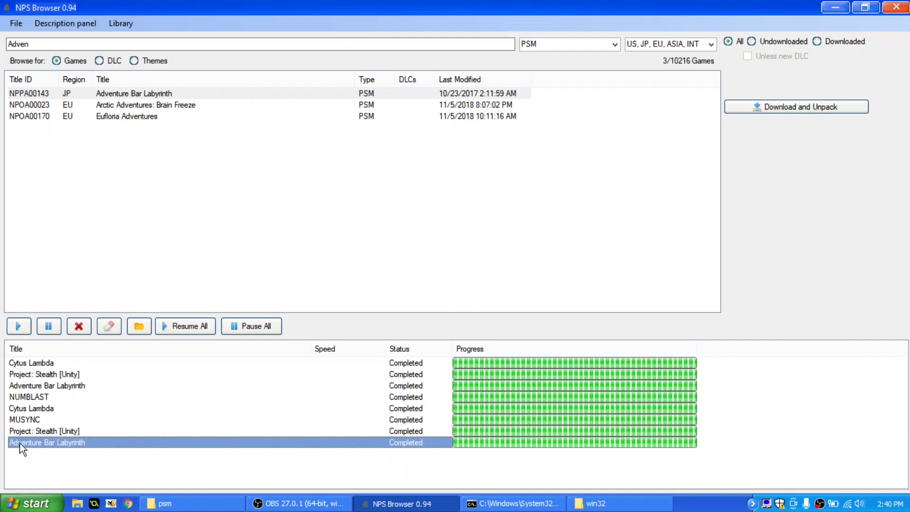
pyautogui.moveTo(454, 439)
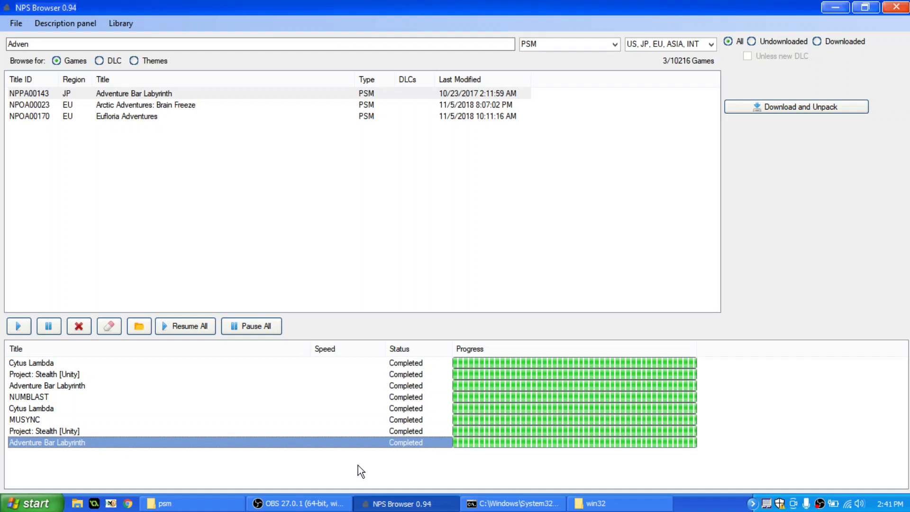
pyautogui.moveTo(807, 6)
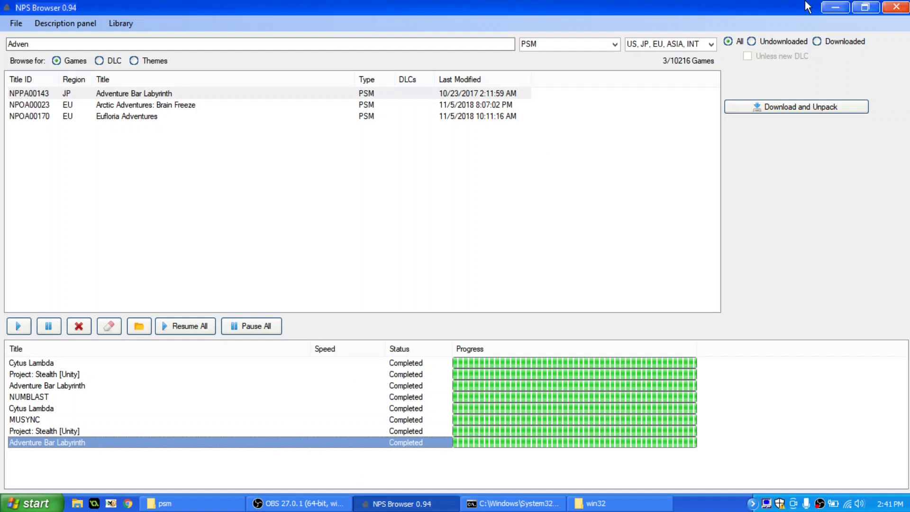
# Minimize NPS Browser and browse the psm download folder into NPPA00143 after checking NPOA00265
pyautogui.click(601, 503)
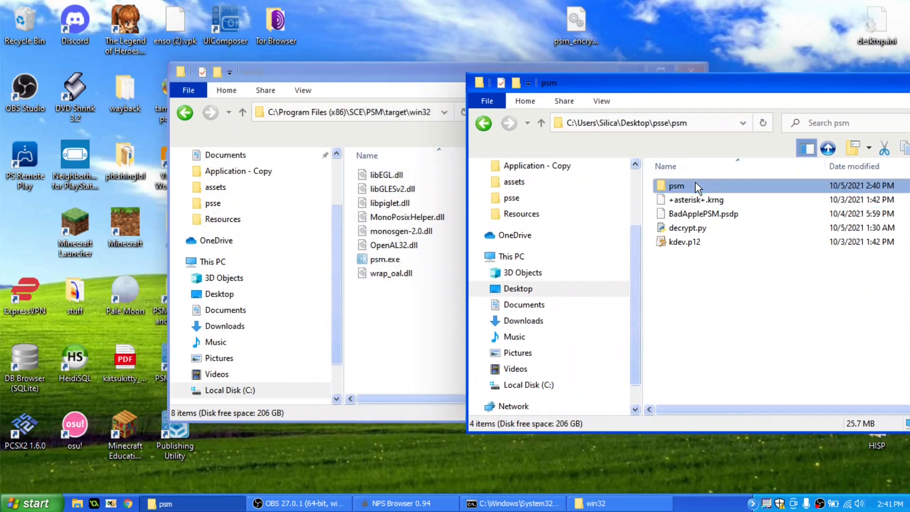
pyautogui.doubleClick(676, 186)
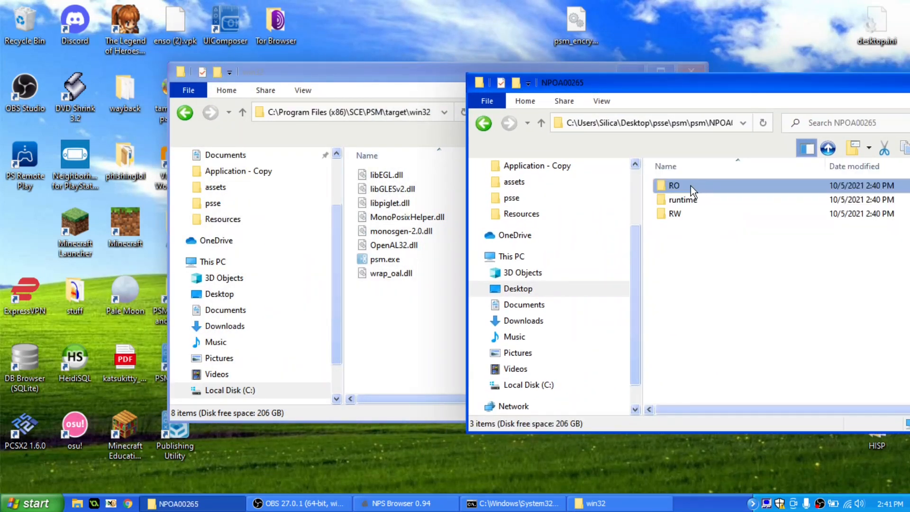
pyautogui.doubleClick(673, 185)
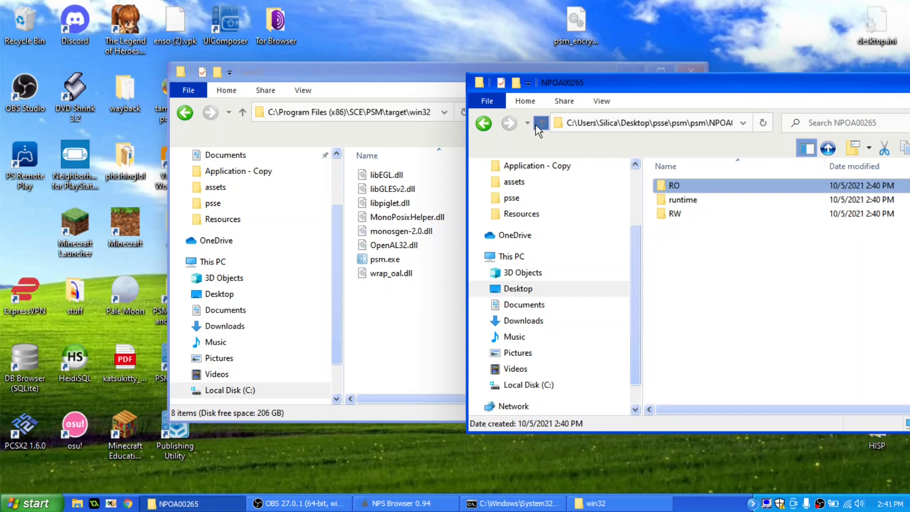
pyautogui.click(540, 123)
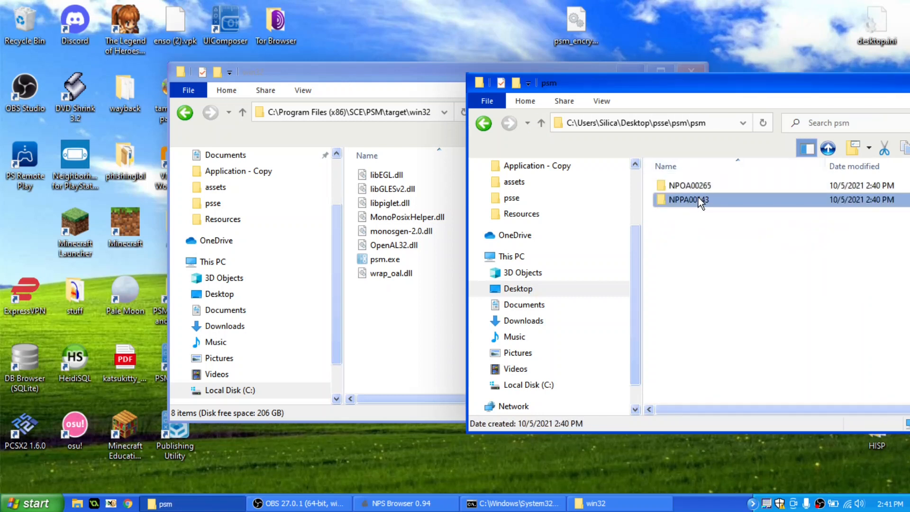
pyautogui.doubleClick(689, 199)
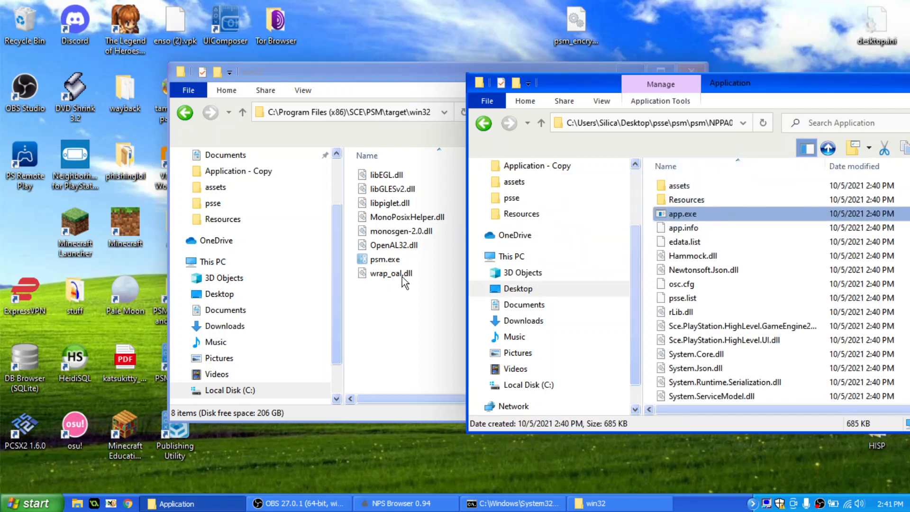
# Launch psm.exe from the win32 runtime folder
pyautogui.click(385, 259)
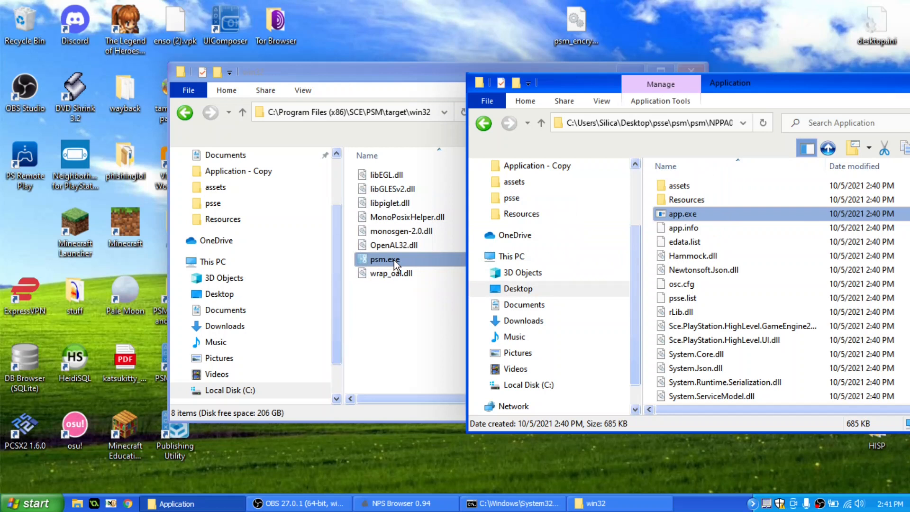
pyautogui.doubleClick(385, 259)
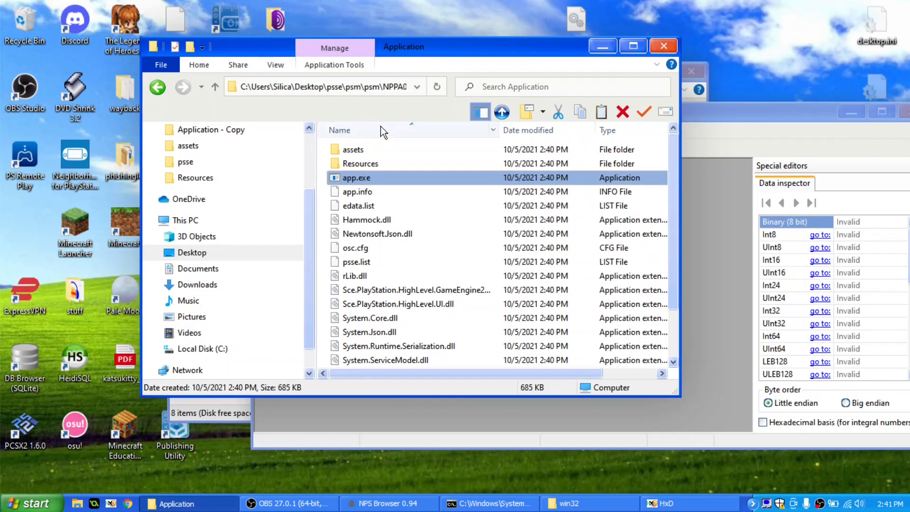
pyautogui.click(664, 502)
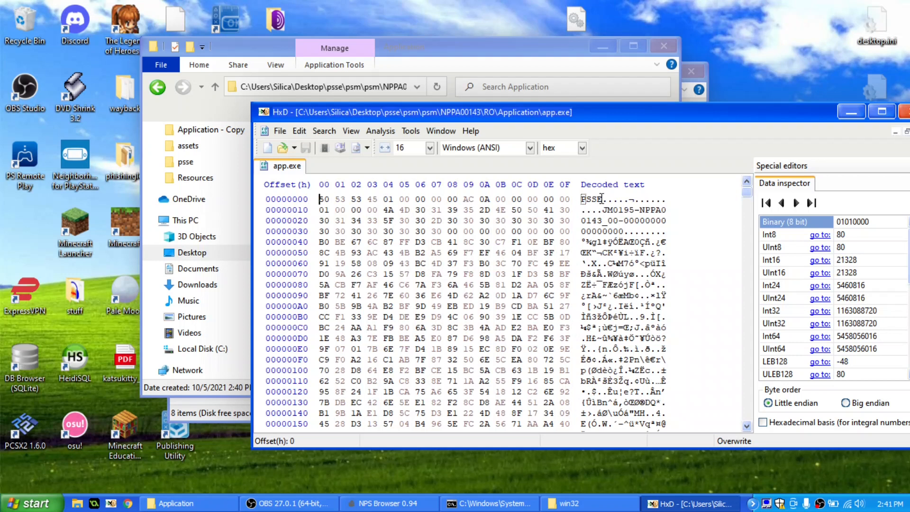
pyautogui.click(404, 263)
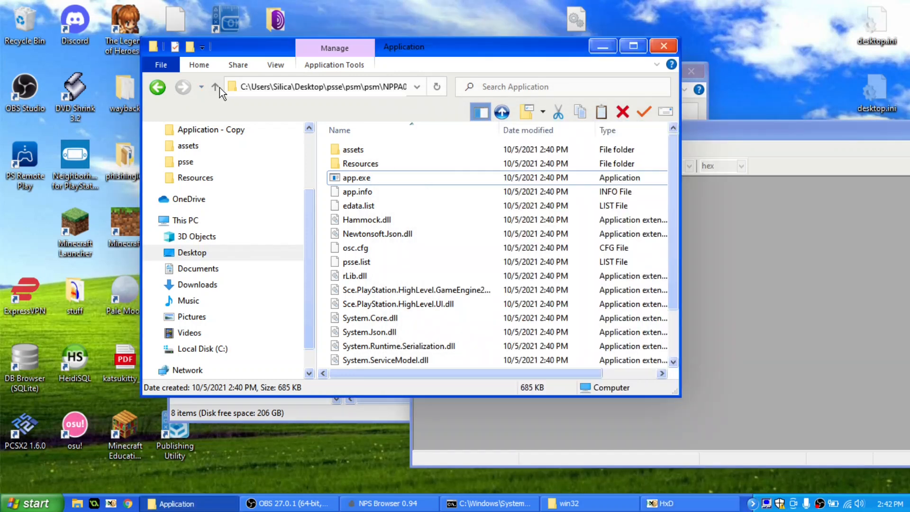
# Navigate up to the psse folder holding decrypt.py and select BadApplePSM.psdp
pyautogui.click(219, 86)
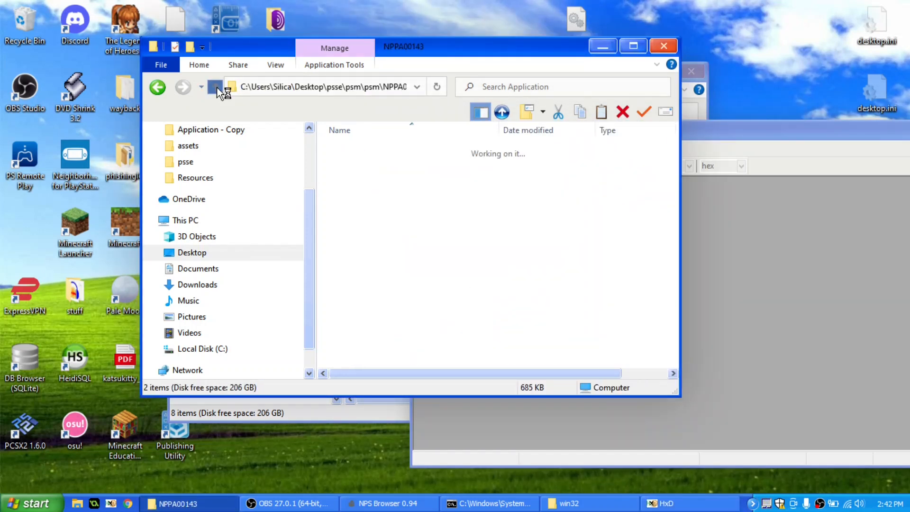
pyautogui.click(216, 86)
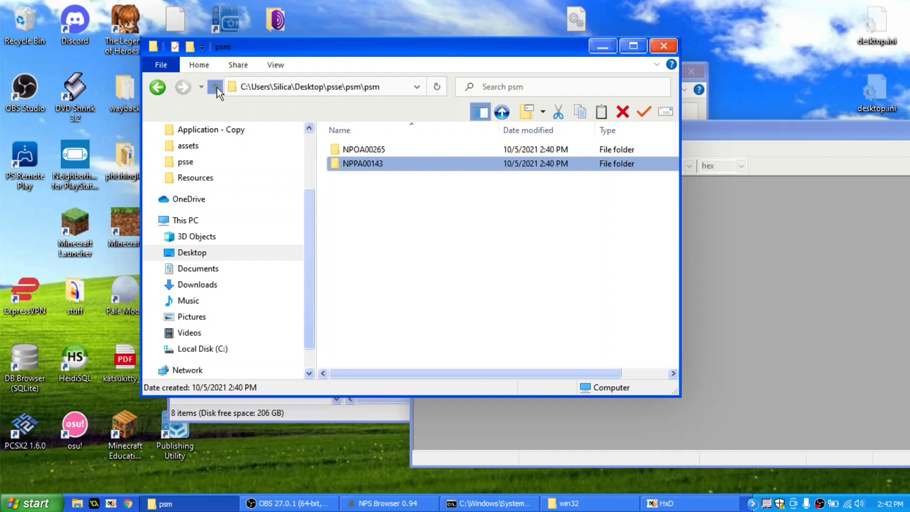
pyautogui.click(216, 86)
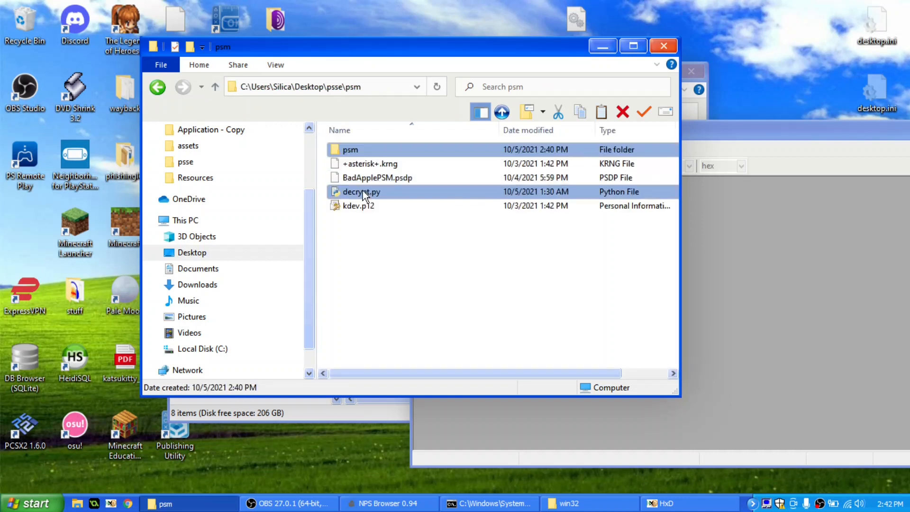
pyautogui.click(376, 178)
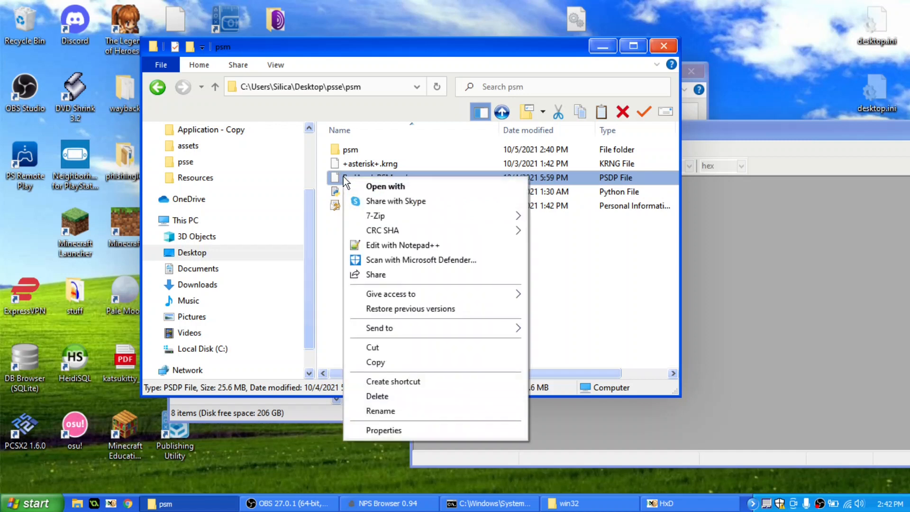
pyautogui.moveTo(375, 216)
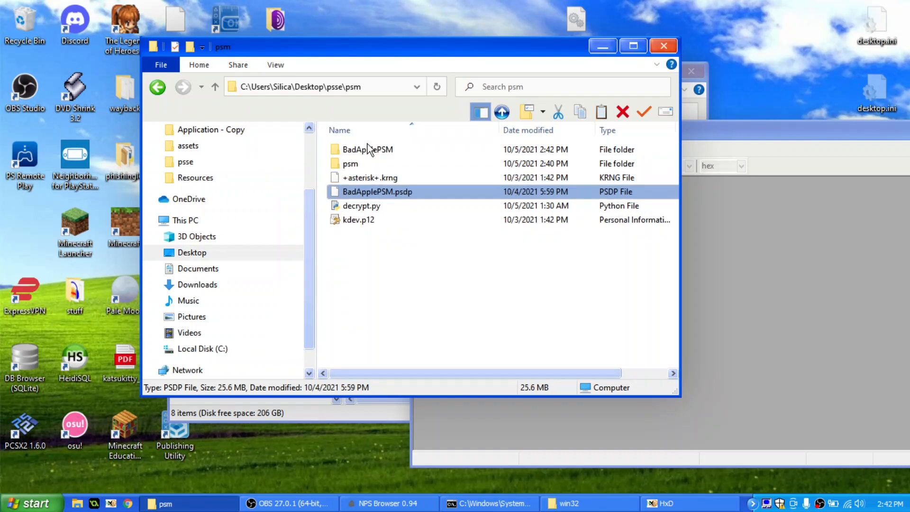
# Open the decrypted BadApplePSM folder's Application directory
pyautogui.doubleClick(368, 149)
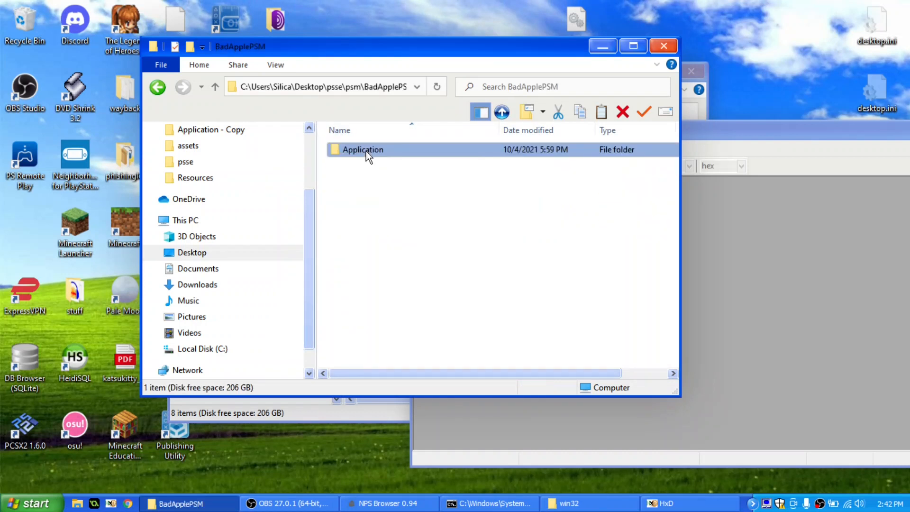
pyautogui.doubleClick(362, 150)
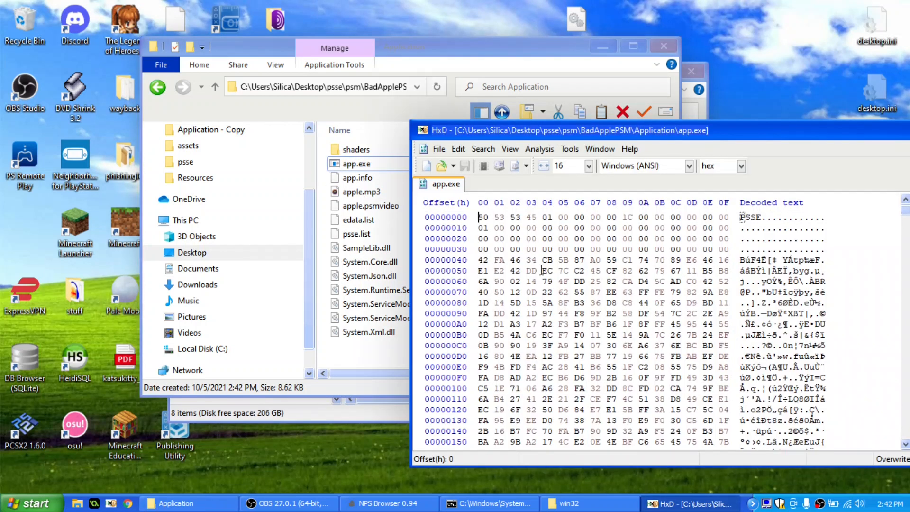
pyautogui.moveTo(481, 237); pyautogui.dragTo(730, 248)
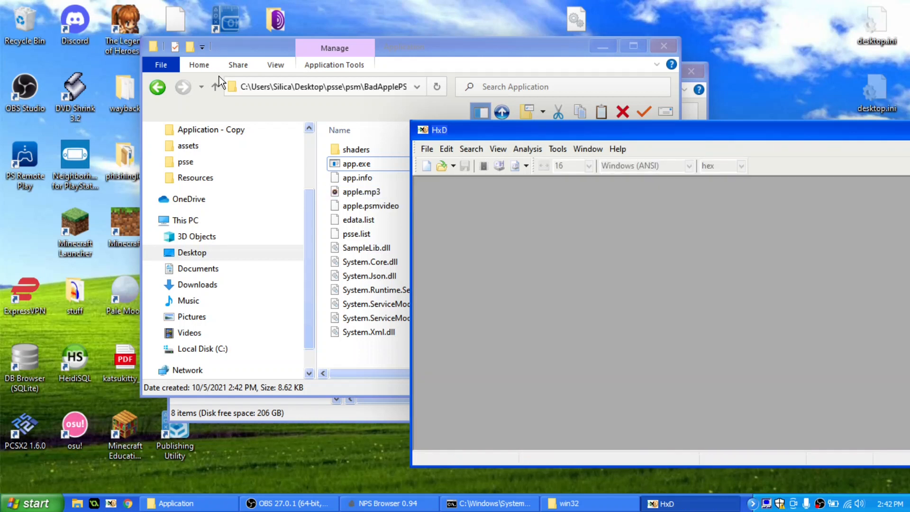
pyautogui.click(215, 86)
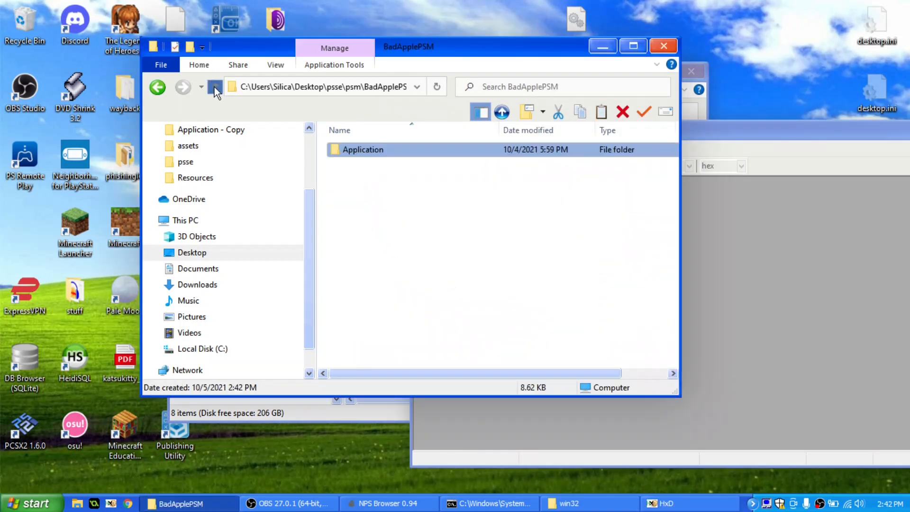
# Return to the psse\psm folder and open decrypt.py with Edit with Notepad++
pyautogui.click(214, 86)
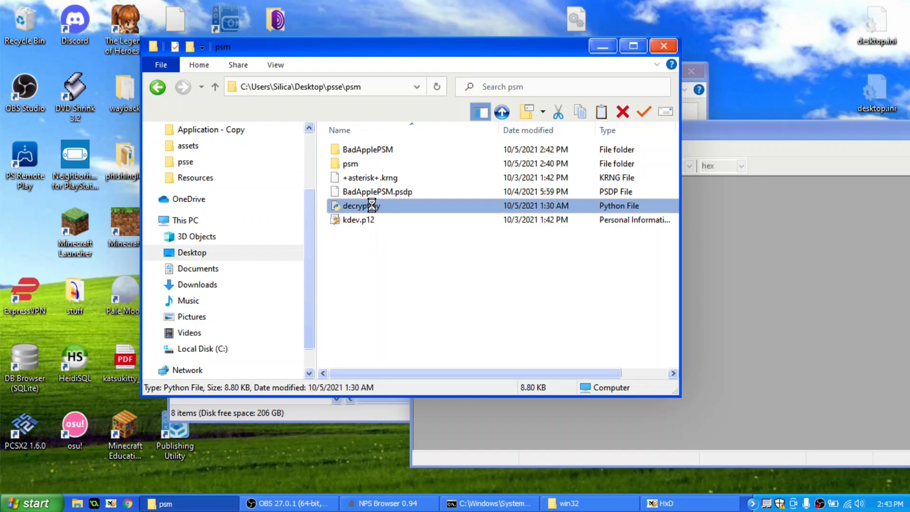
pyautogui.rightClick(360, 206)
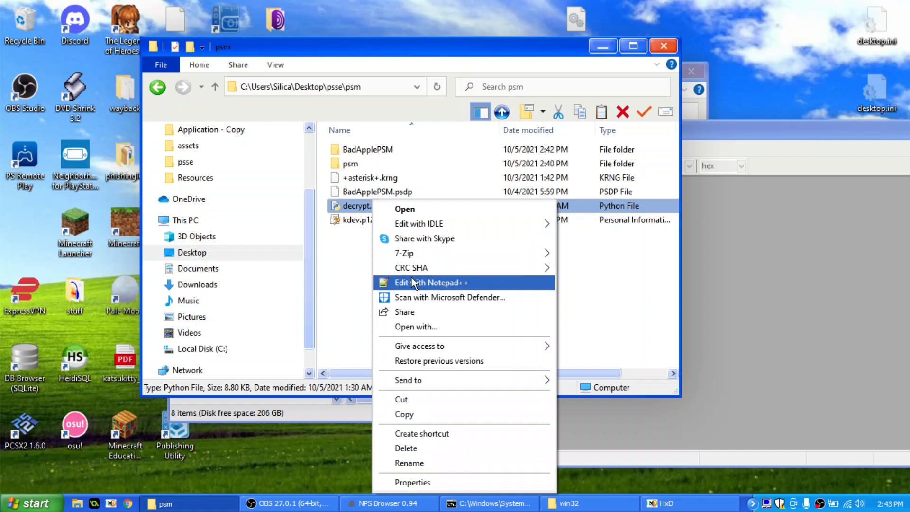
pyautogui.click(431, 283)
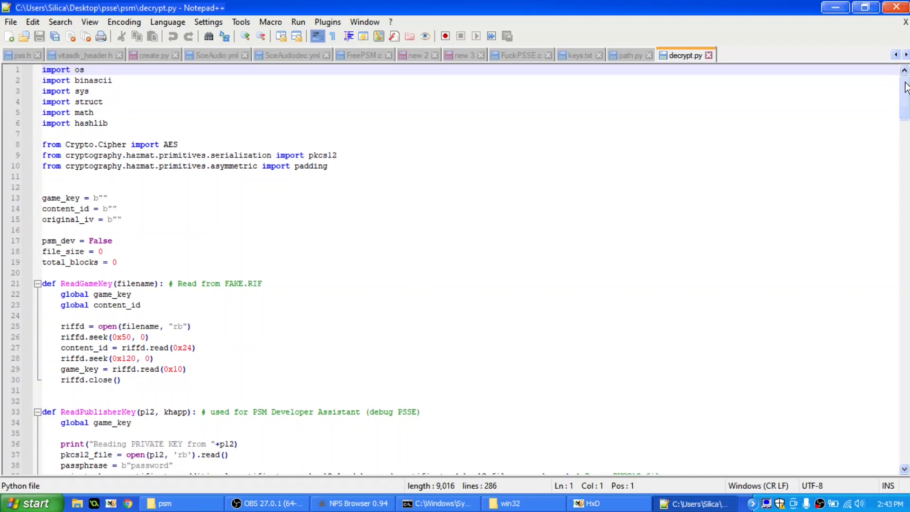
# Scroll decrypt.py down to its IvRoll and GetBlock functions
pyautogui.scroll(-3)
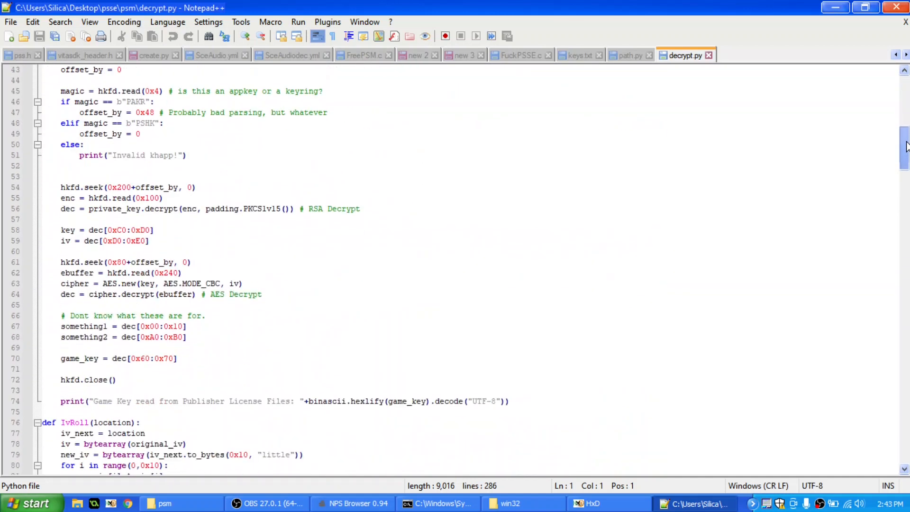
pyautogui.scroll(-3)
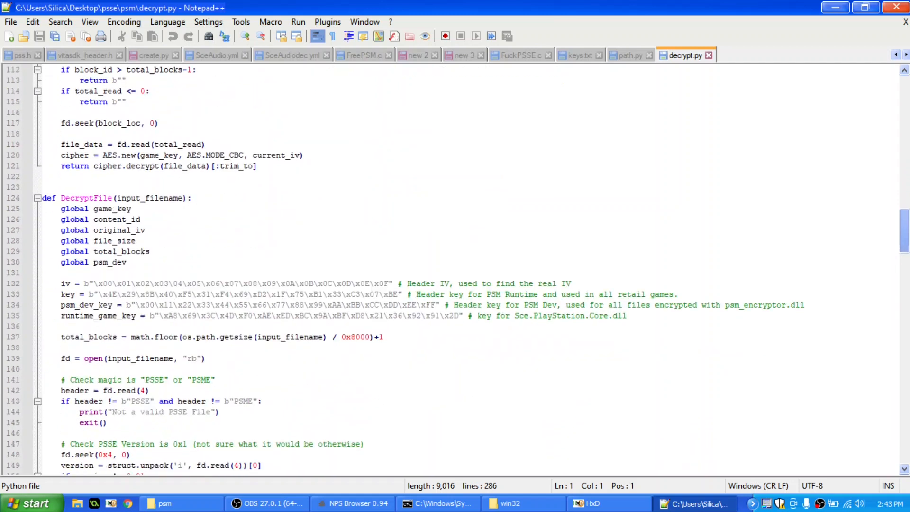
pyautogui.scroll(-3)
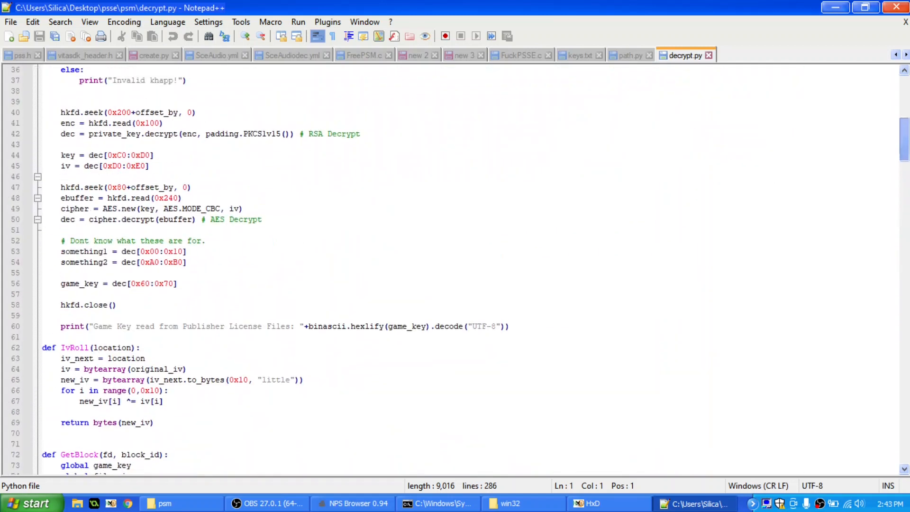
pyautogui.scroll(-3)
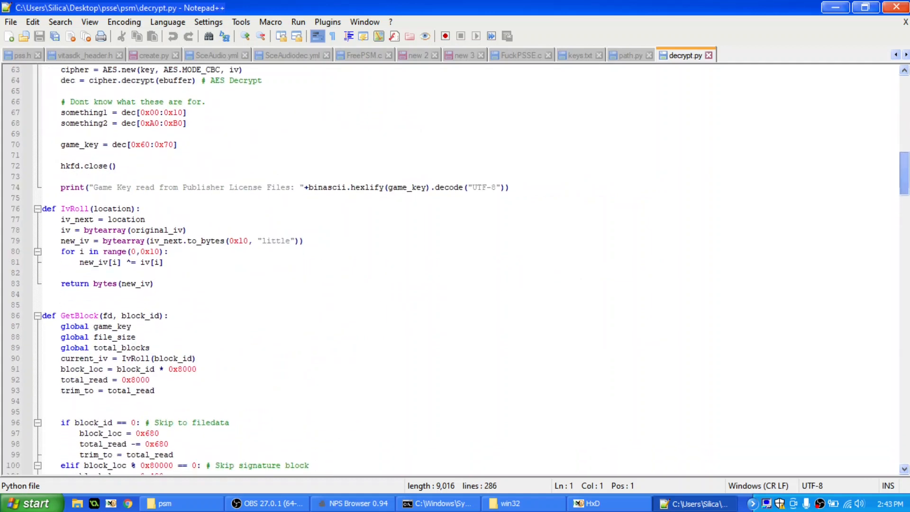
pyautogui.scroll(-3)
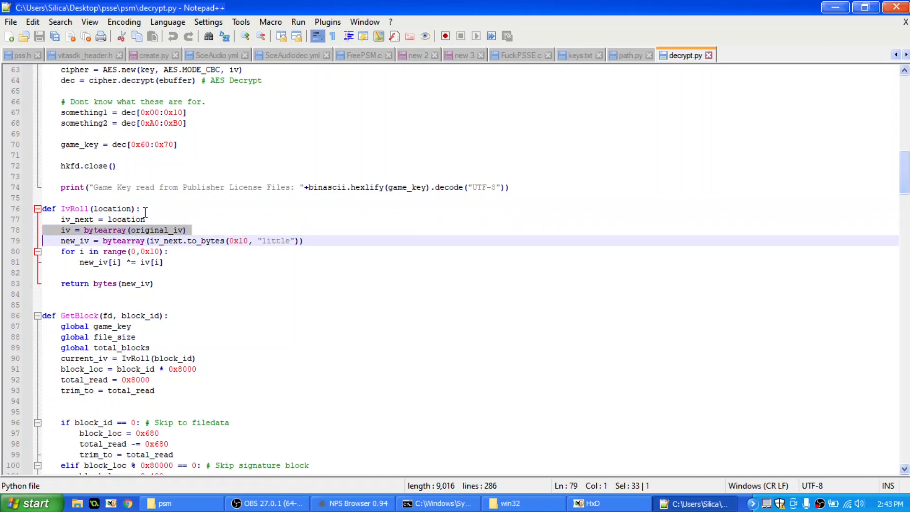
pyautogui.click(60, 240)
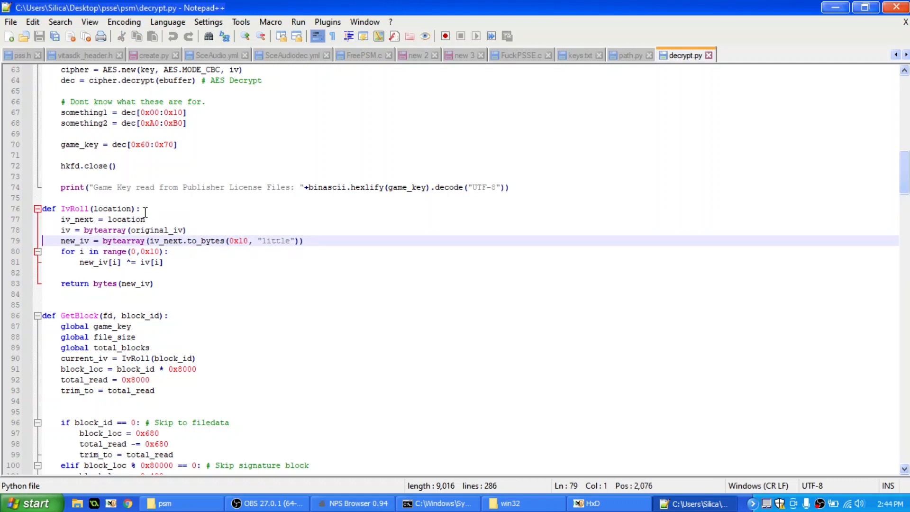
pyautogui.moveTo(60, 240); pyautogui.dragTo(302, 239)
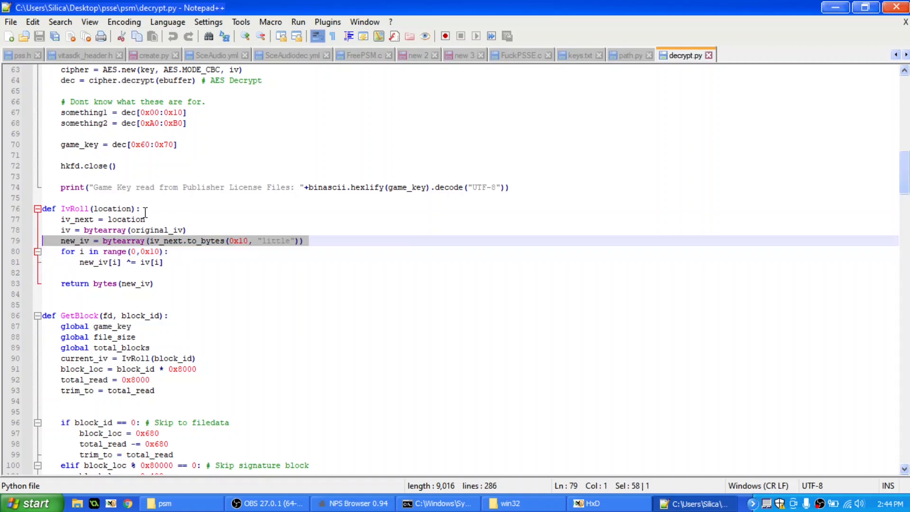
pyautogui.click(122, 261)
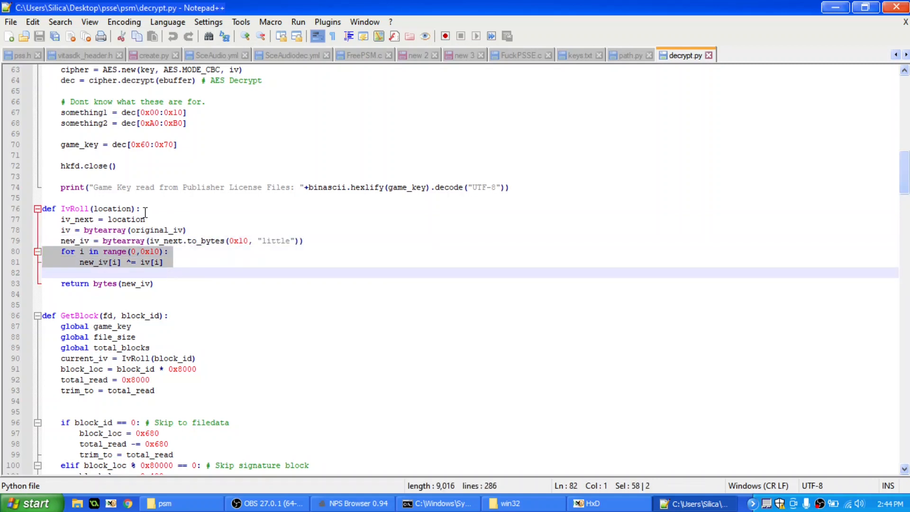
pyautogui.click(57, 411)
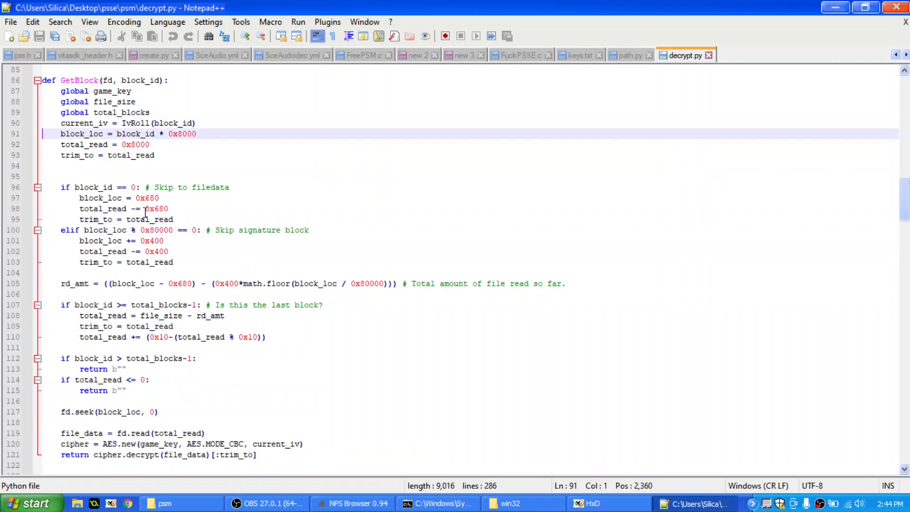
pyautogui.click(126, 219)
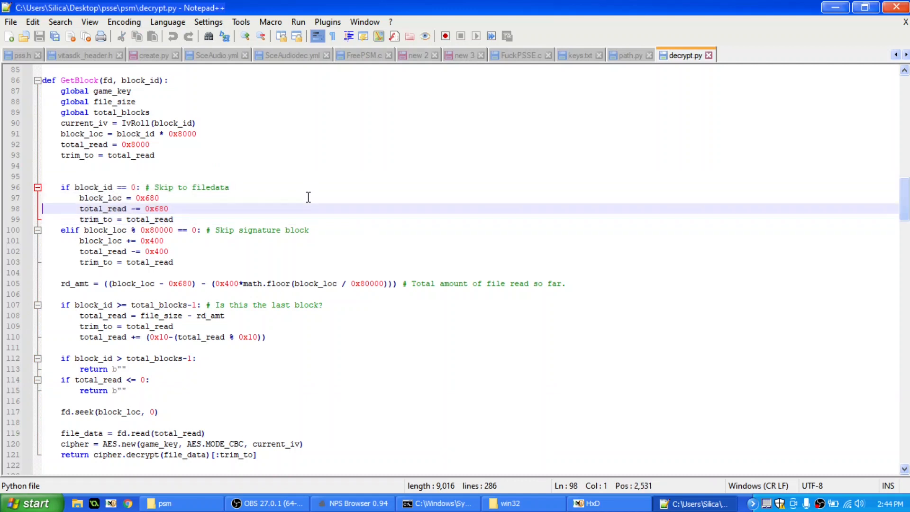
pyautogui.moveTo(60, 230); pyautogui.dragTo(173, 261)
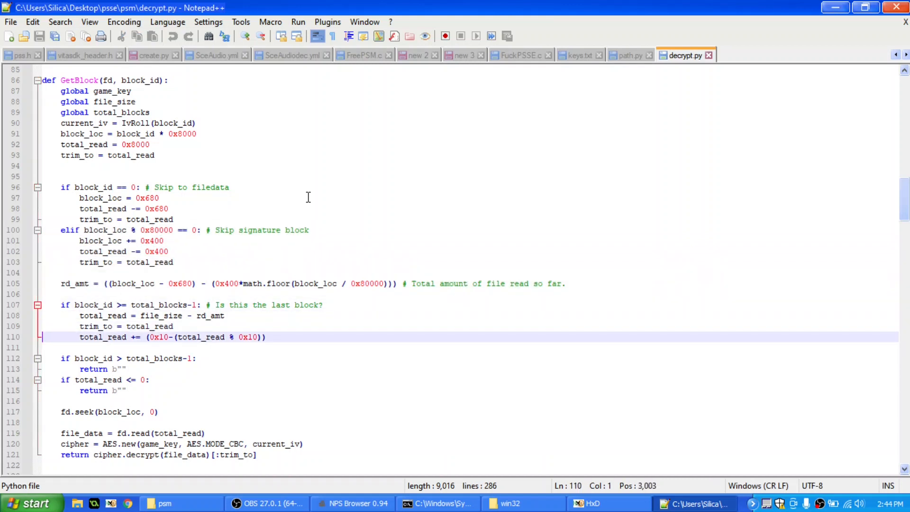
pyautogui.scroll(-3)
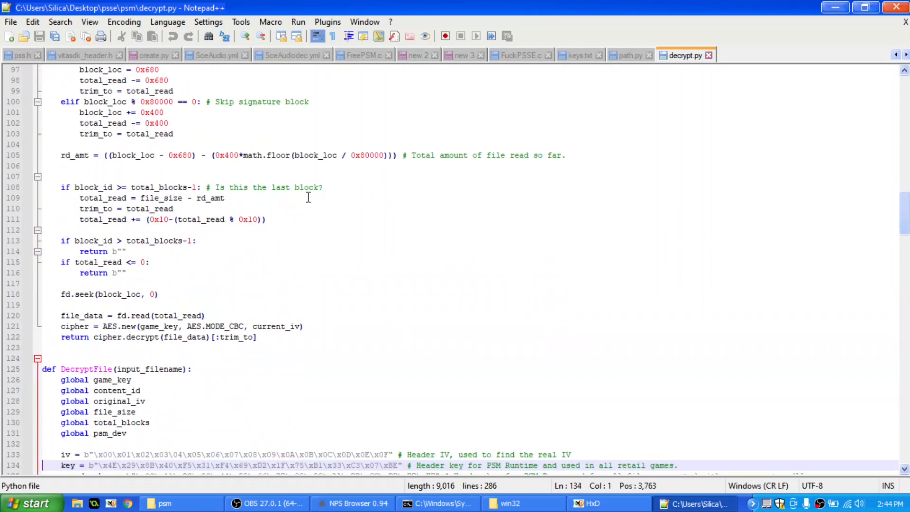
pyautogui.scroll(-3)
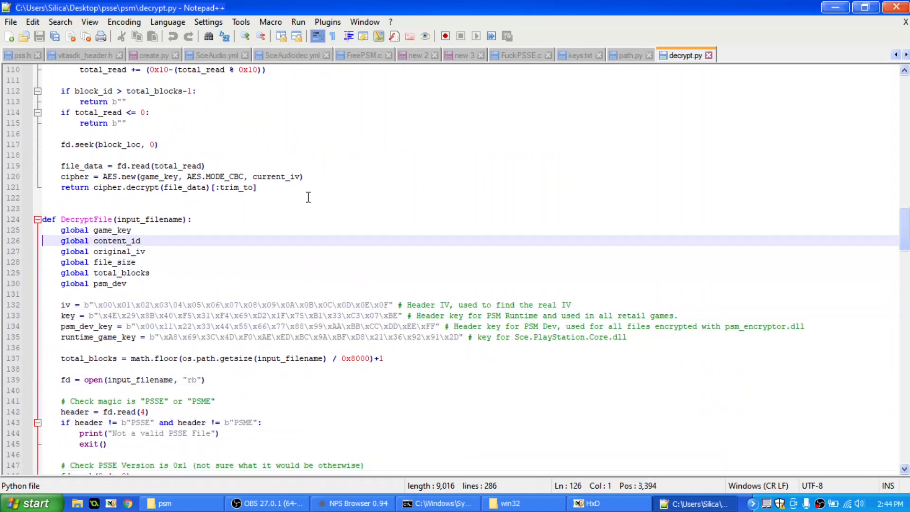
pyautogui.scroll(-3)
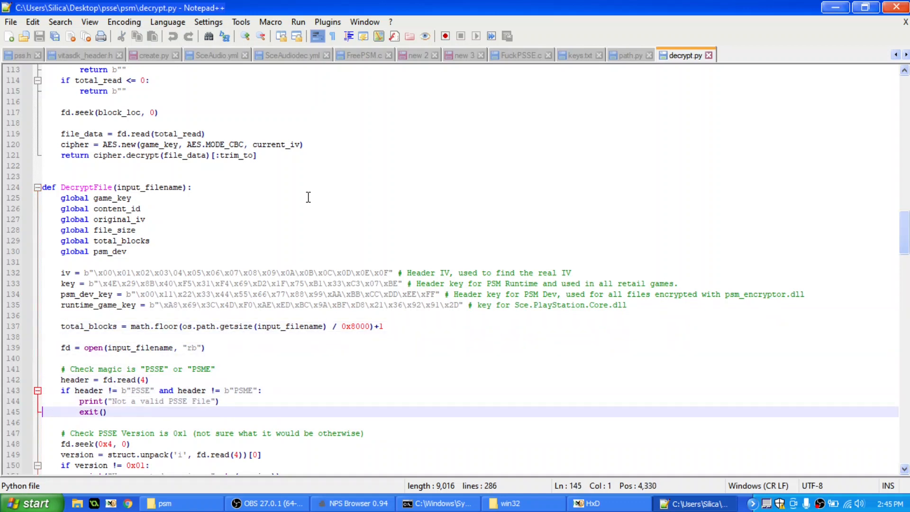
pyautogui.scroll(-3)
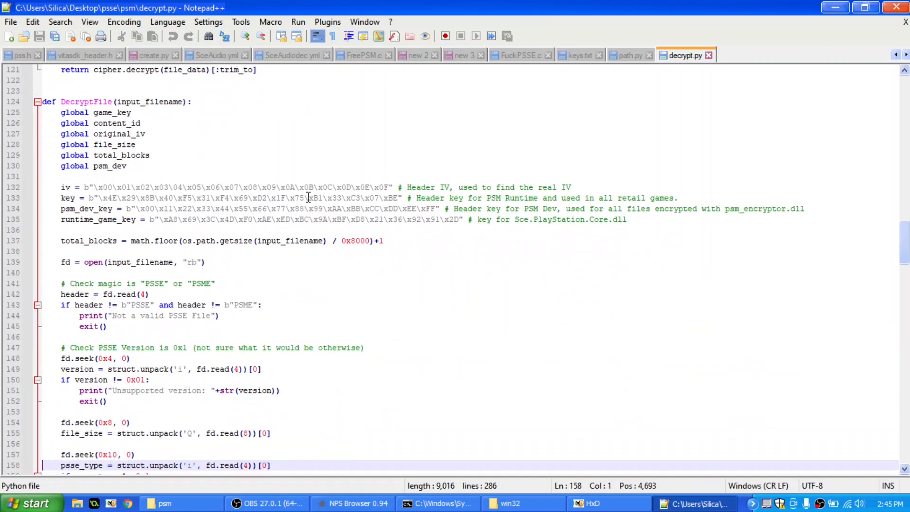
# Add an exit() line after the Content ID Mismatch print in decrypt.py and save
pyautogui.scroll(-3)
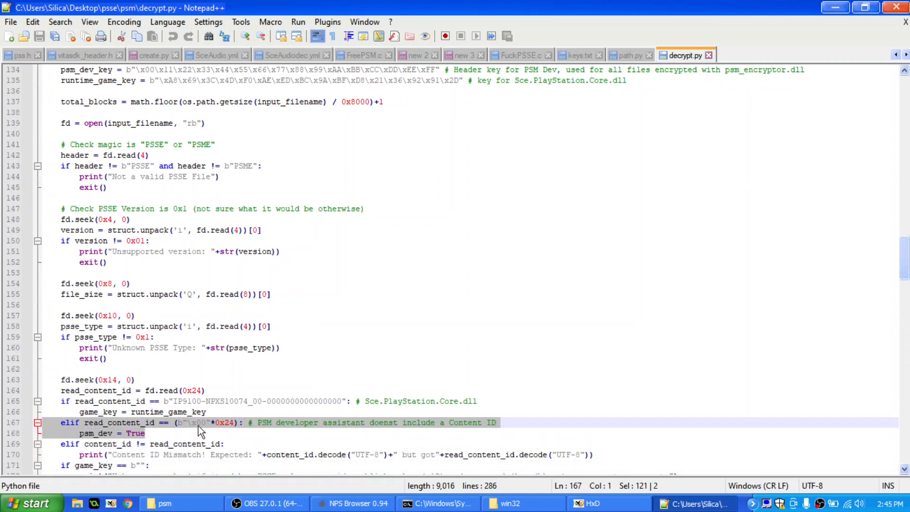
pyautogui.click(151, 443)
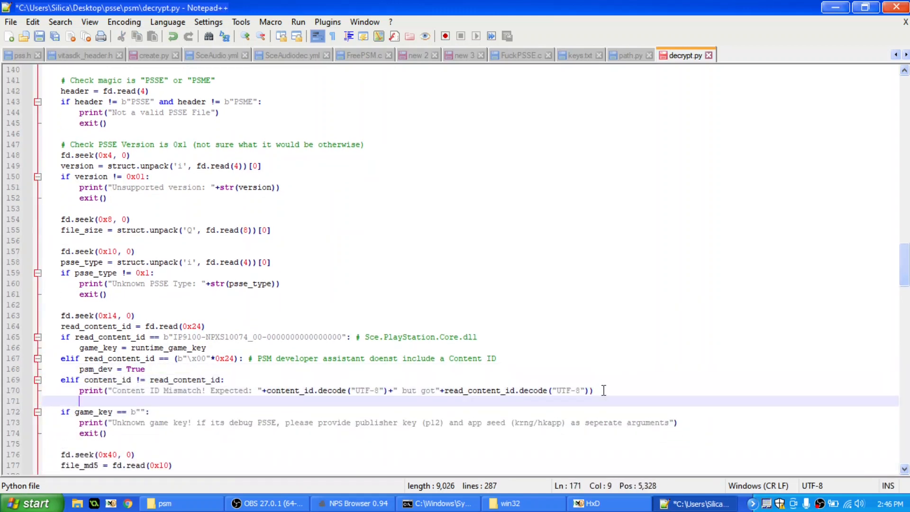
pyautogui.write('exit()')
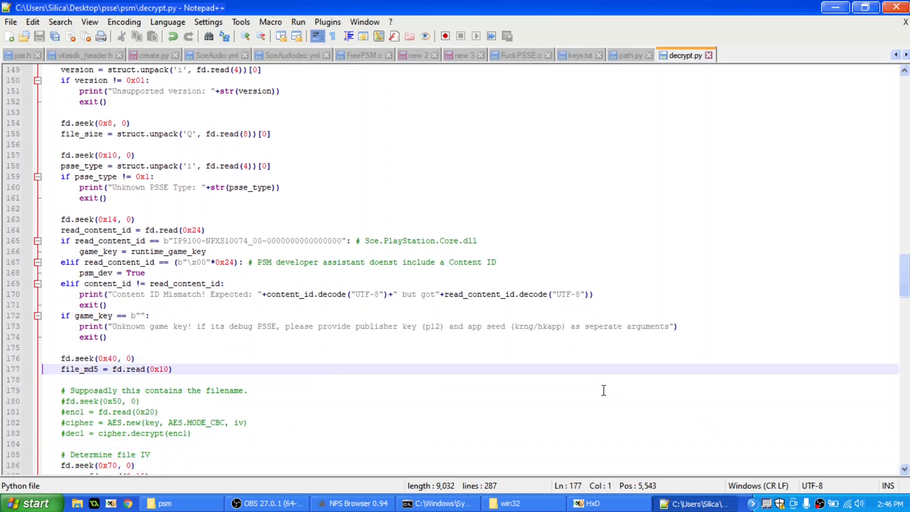
pyautogui.press('Down')
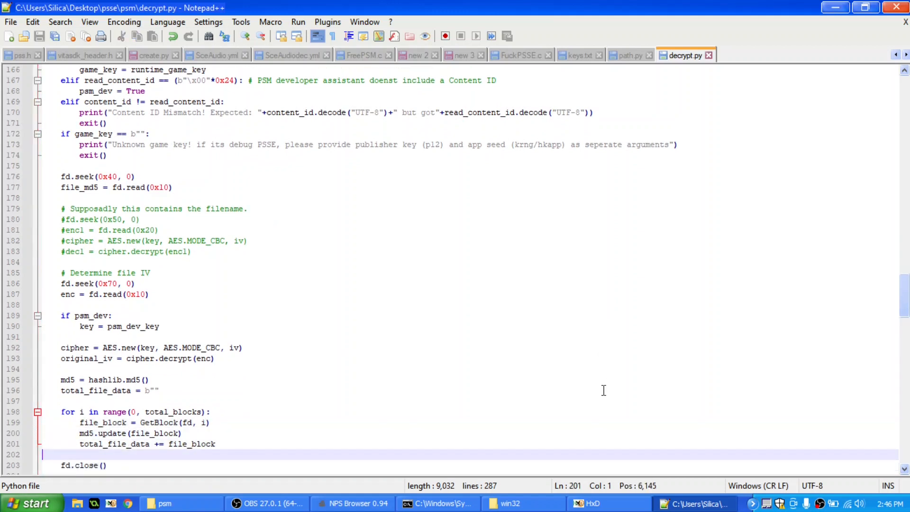
pyautogui.scroll(-3)
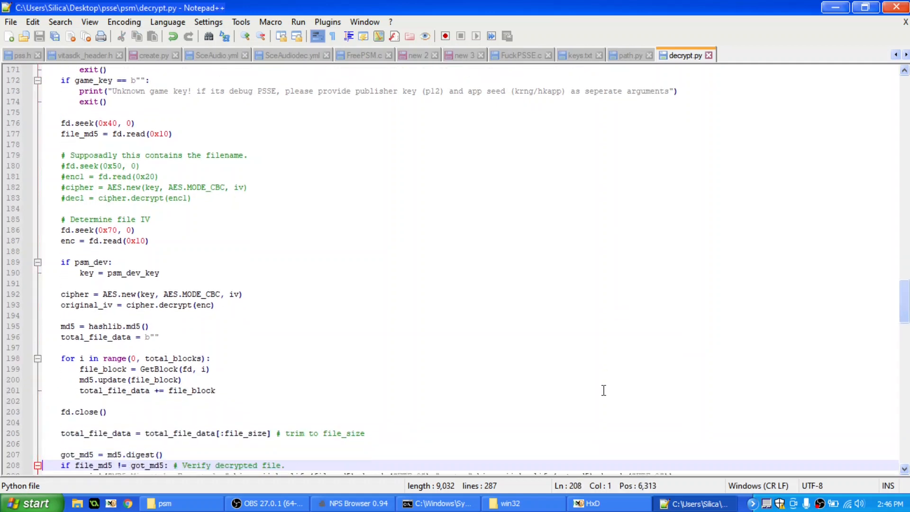
pyautogui.scroll(-3)
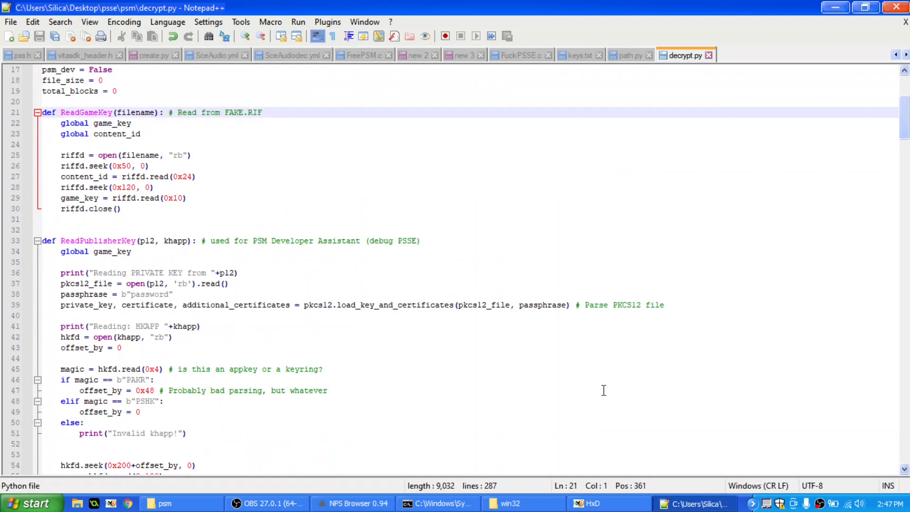
pyautogui.moveTo(42, 111); pyautogui.dragTo(41, 144)
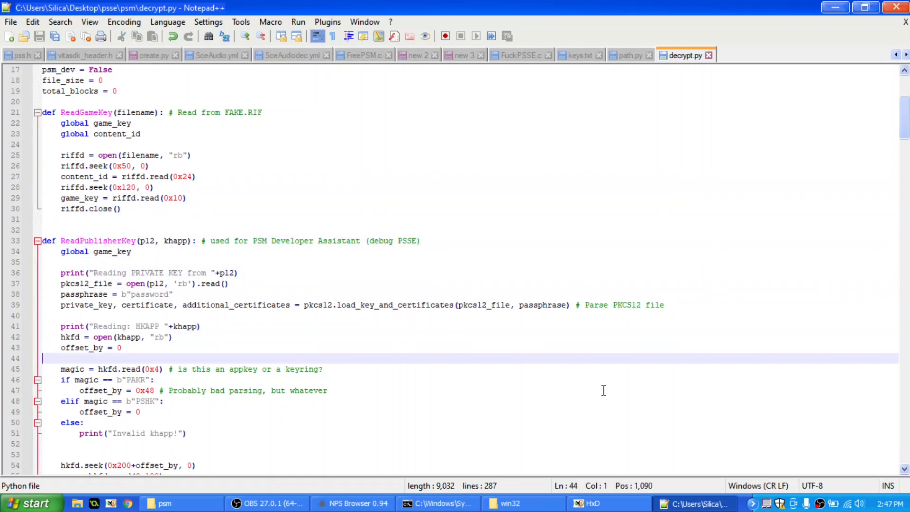
pyautogui.scroll(-3)
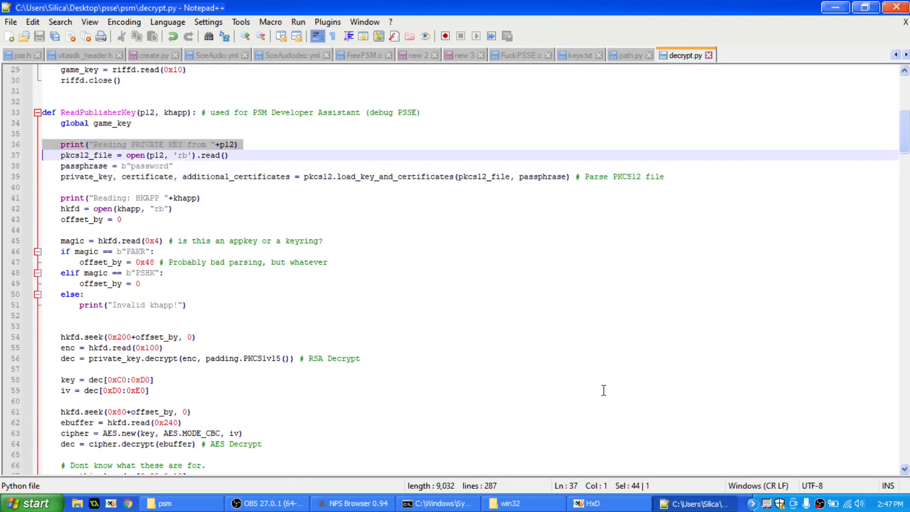
pyautogui.click(95, 176)
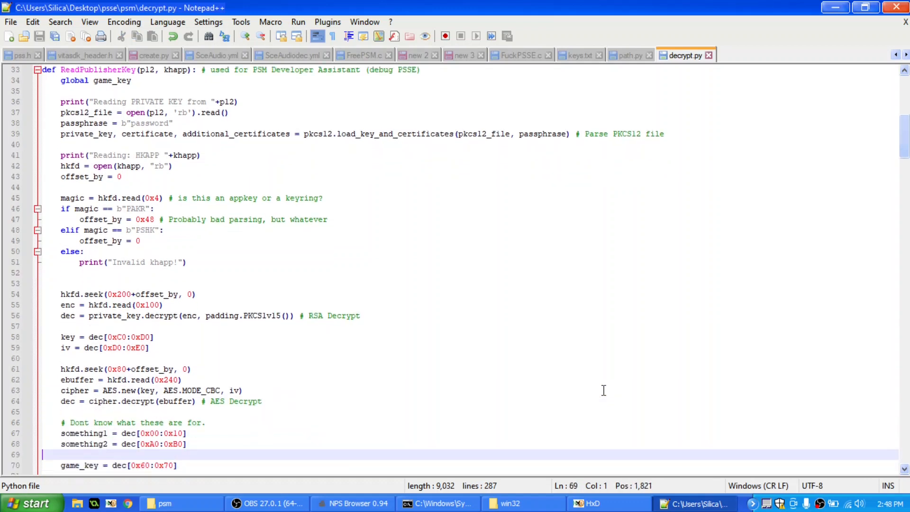
pyautogui.click(95, 347)
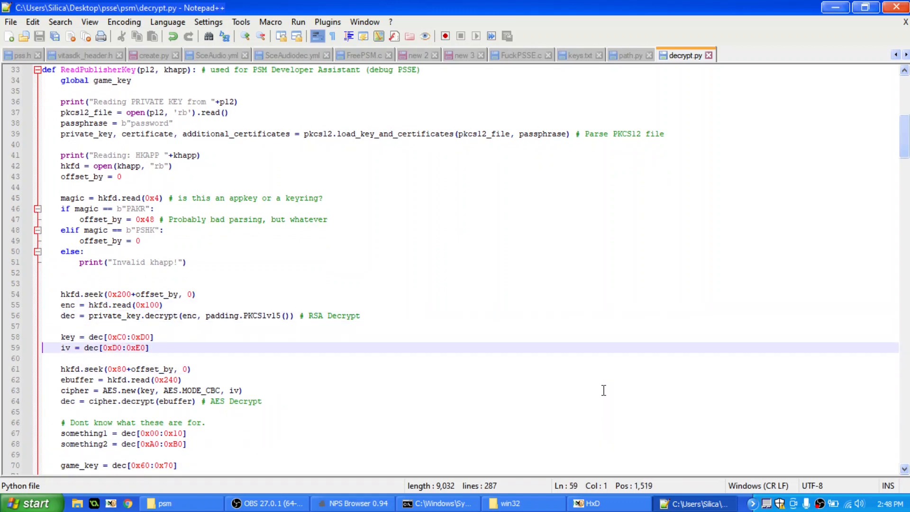
pyautogui.moveTo(61, 337); pyautogui.dragTo(61, 358)
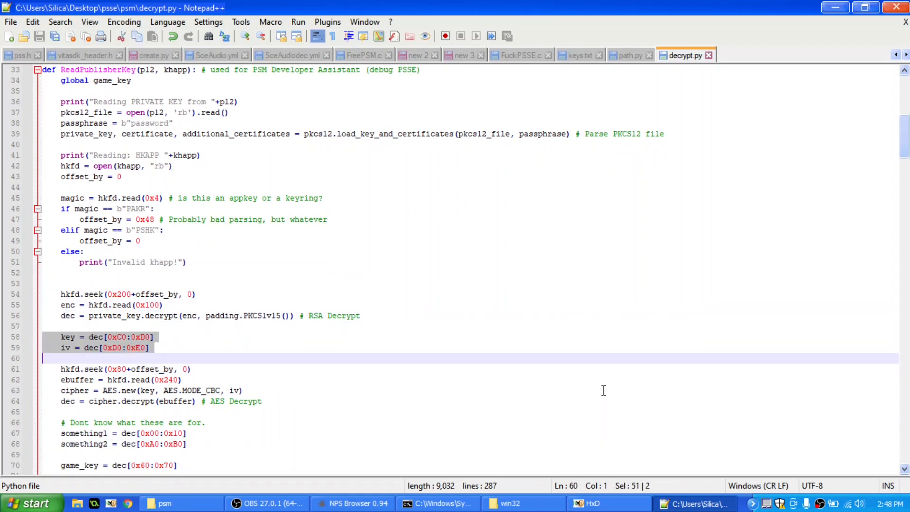
pyautogui.click(61, 369)
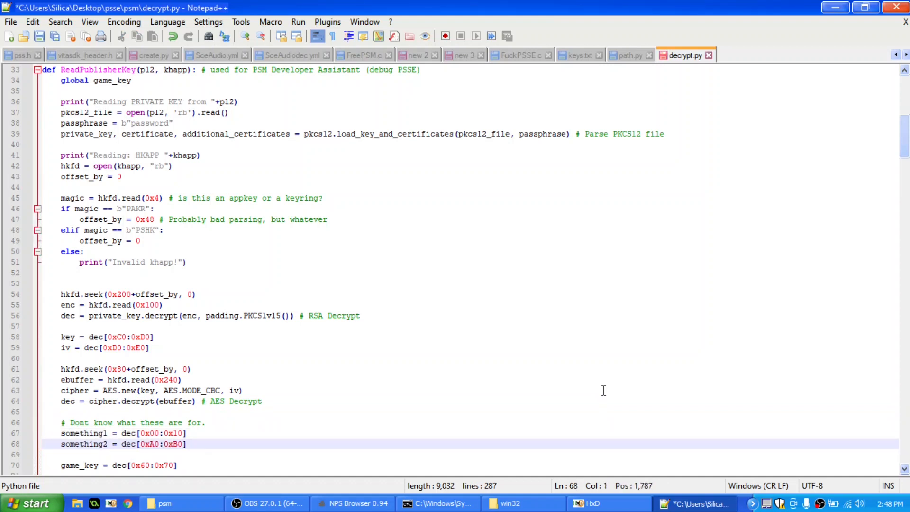
pyautogui.scroll(-3)
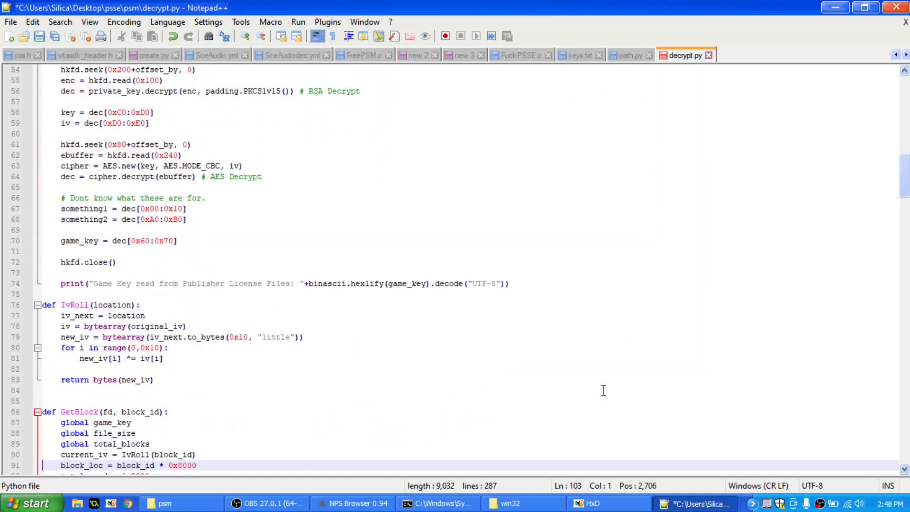
pyautogui.scroll(-3)
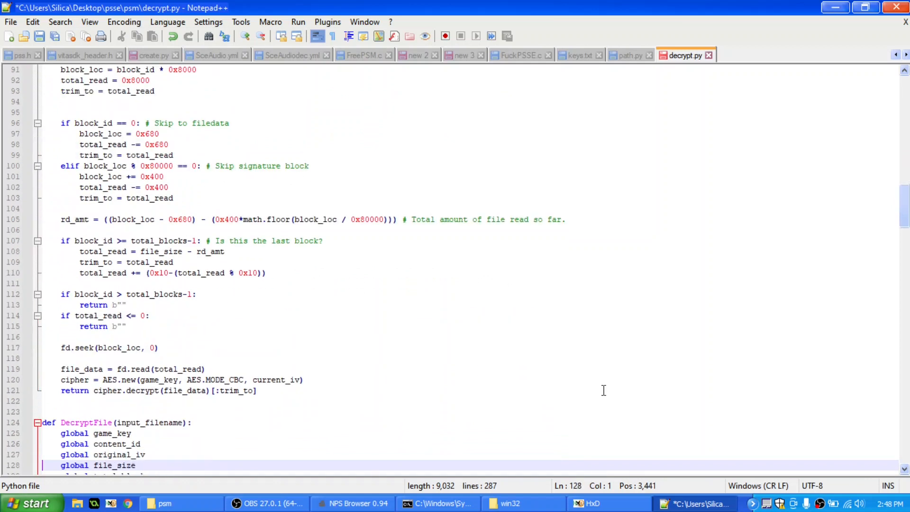
pyautogui.scroll(-3)
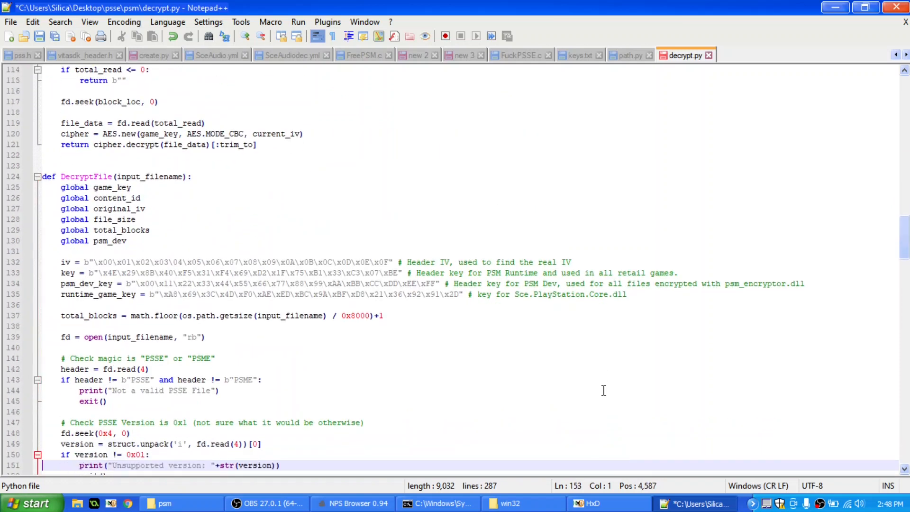
pyautogui.scroll(-3)
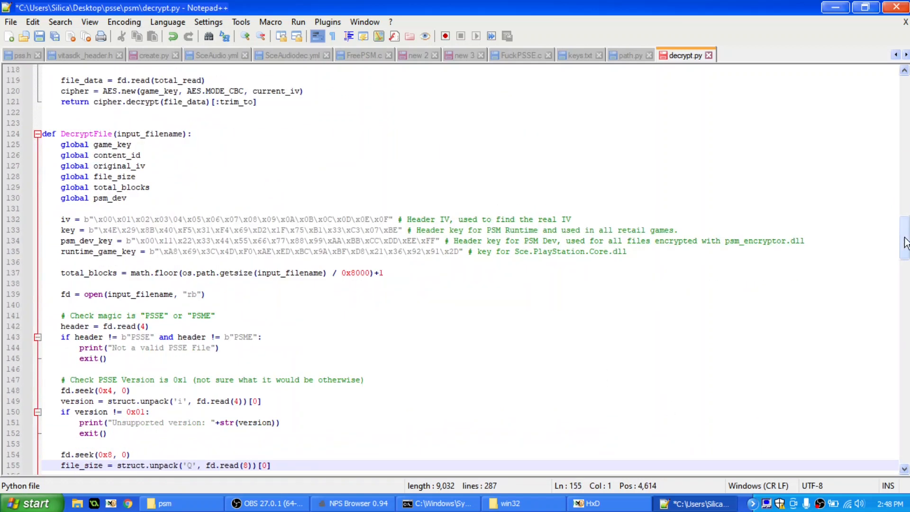
pyautogui.scroll(-3)
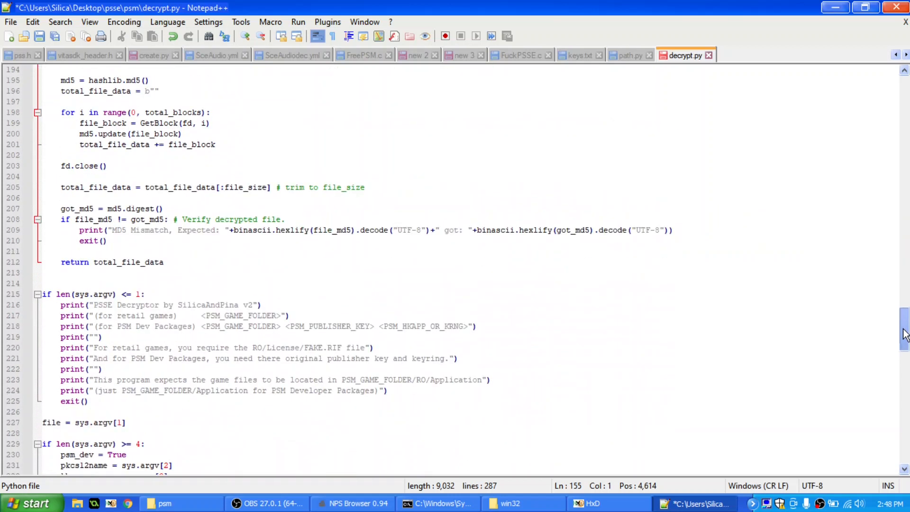
pyautogui.scroll(-3)
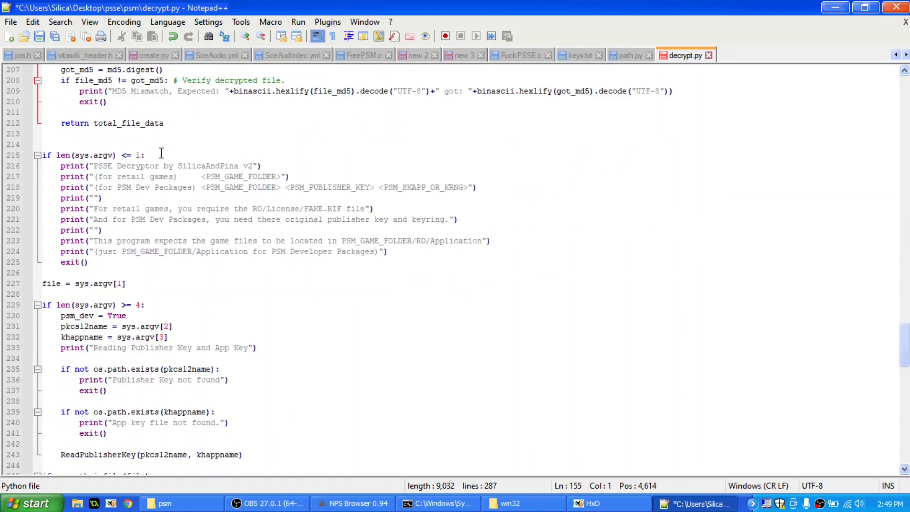
pyautogui.click(144, 305)
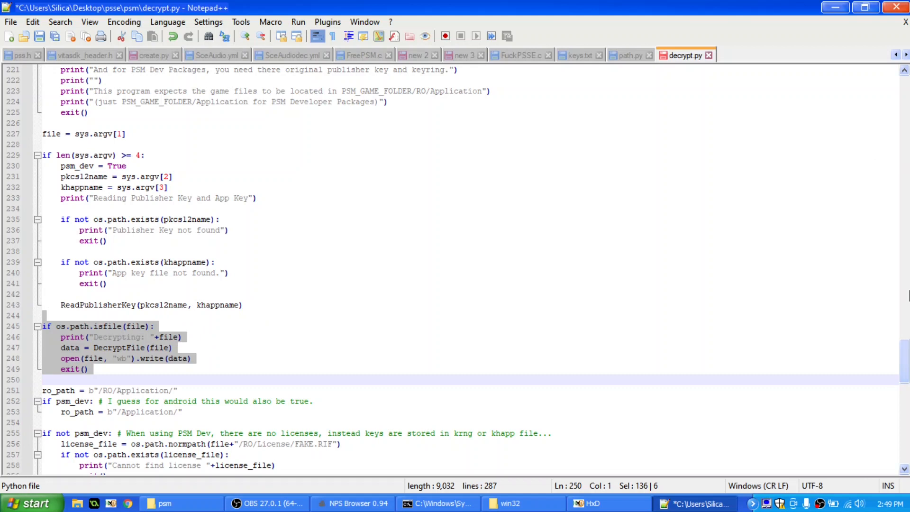
pyautogui.scroll(-3)
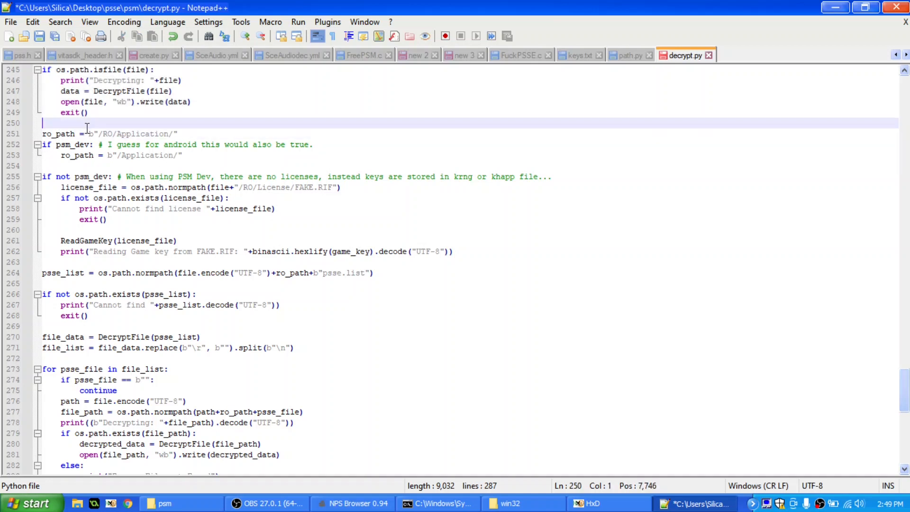
pyautogui.doubleClick(58, 134)
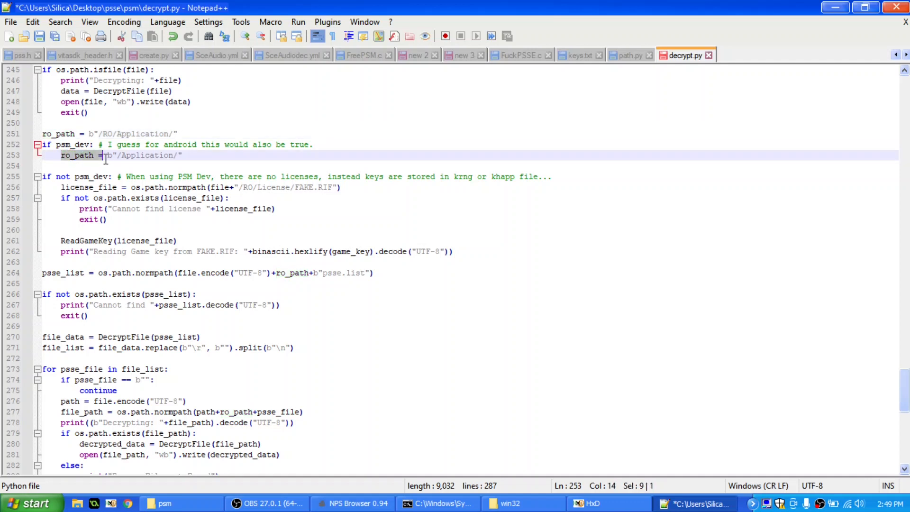
pyautogui.click(165, 176)
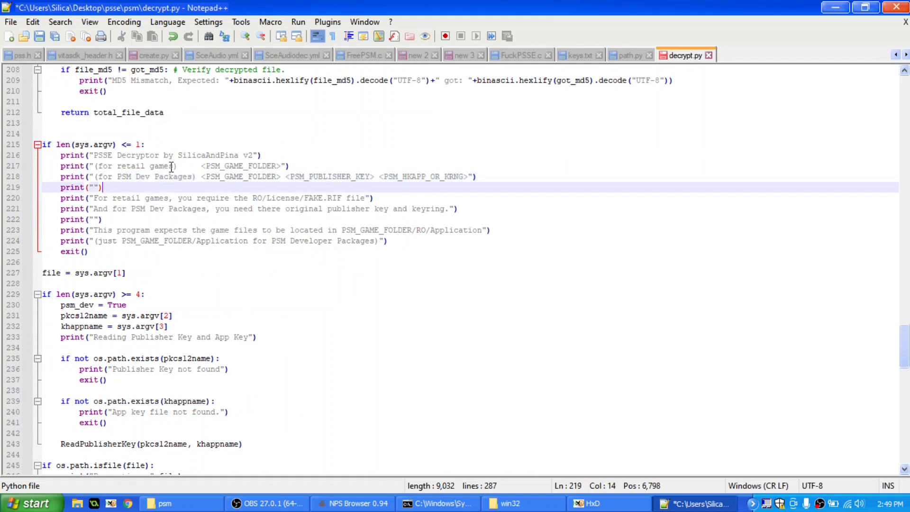
pyautogui.scroll(-3)
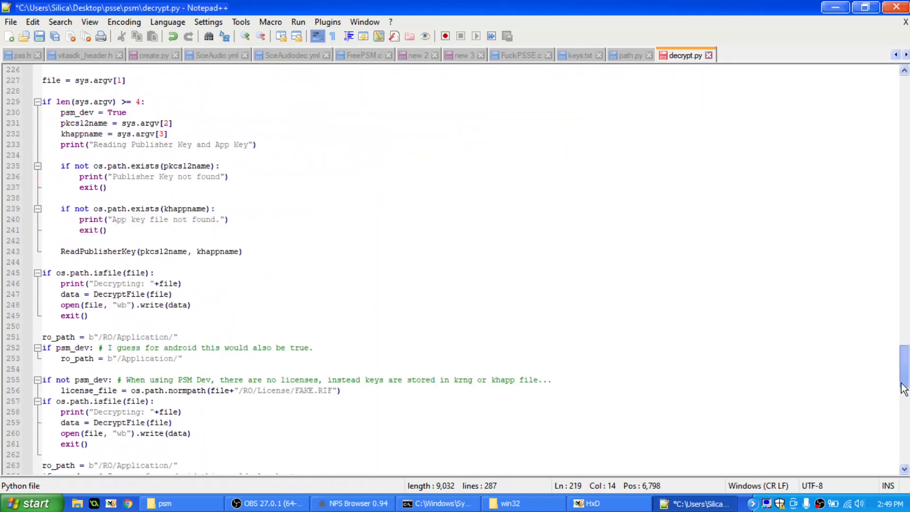
pyautogui.scroll(-3)
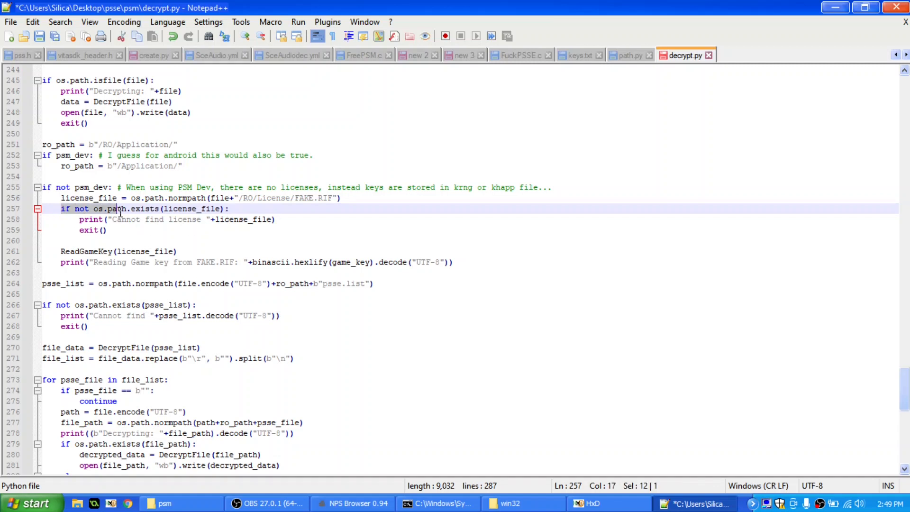
pyautogui.click(106, 229)
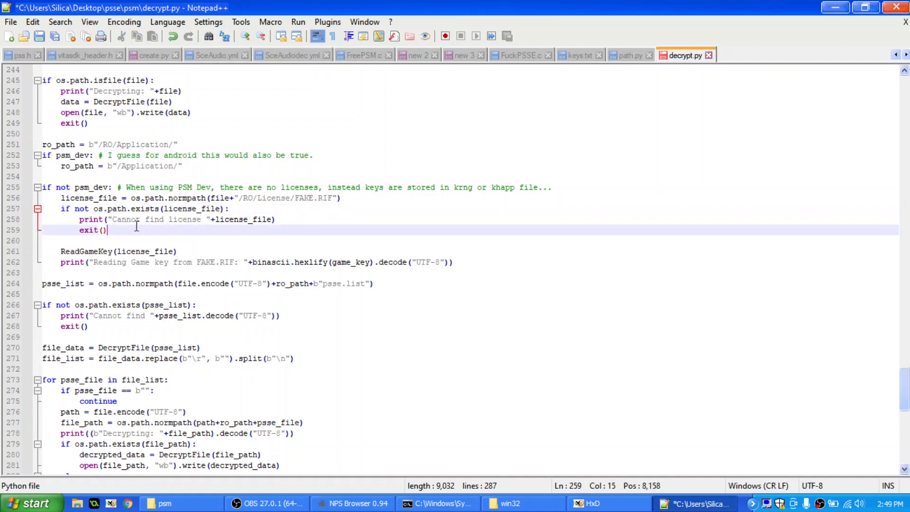
pyautogui.doubleClick(80, 252)
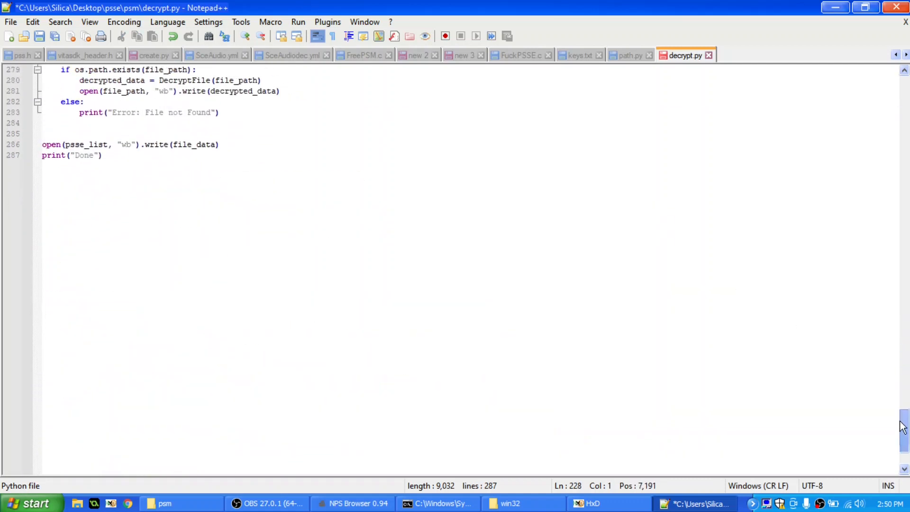
# Insert a stray line after line 271 of decrypt.py and remove it again
pyautogui.scroll(3)
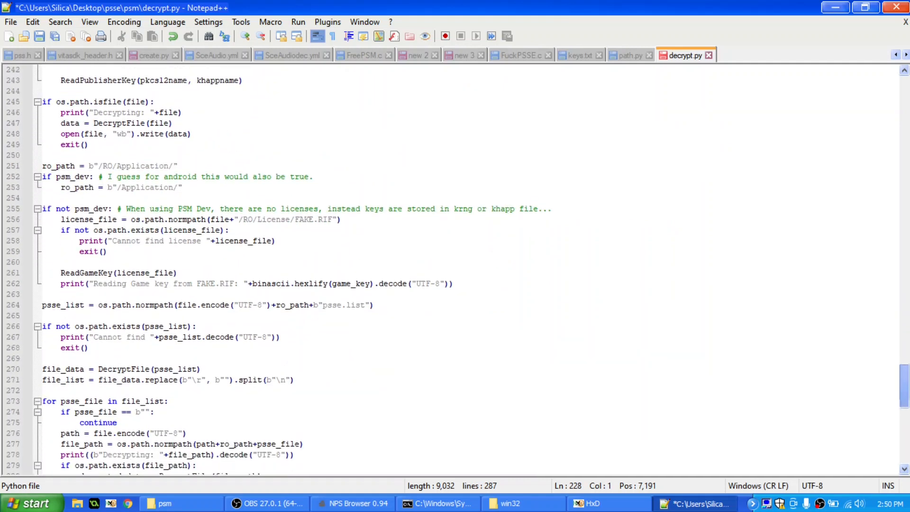
pyautogui.scroll(-3)
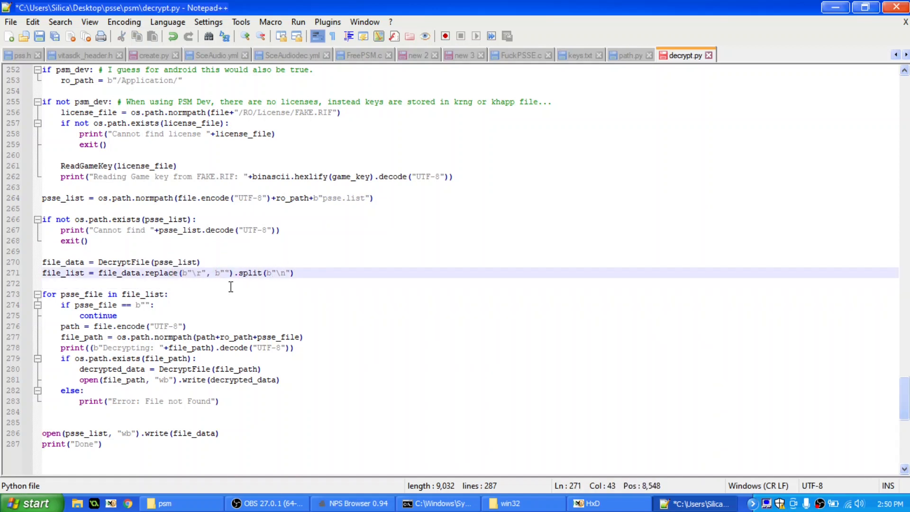
pyautogui.click(168, 294)
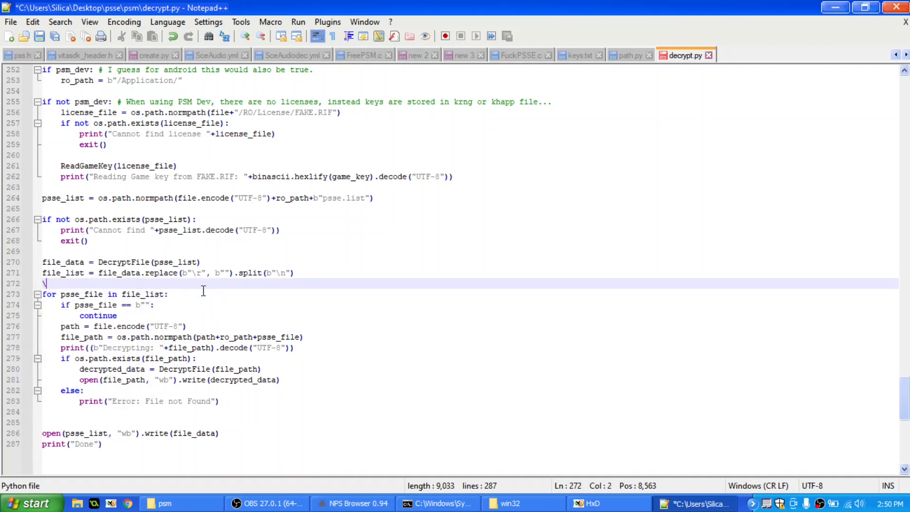
pyautogui.write('\\r')
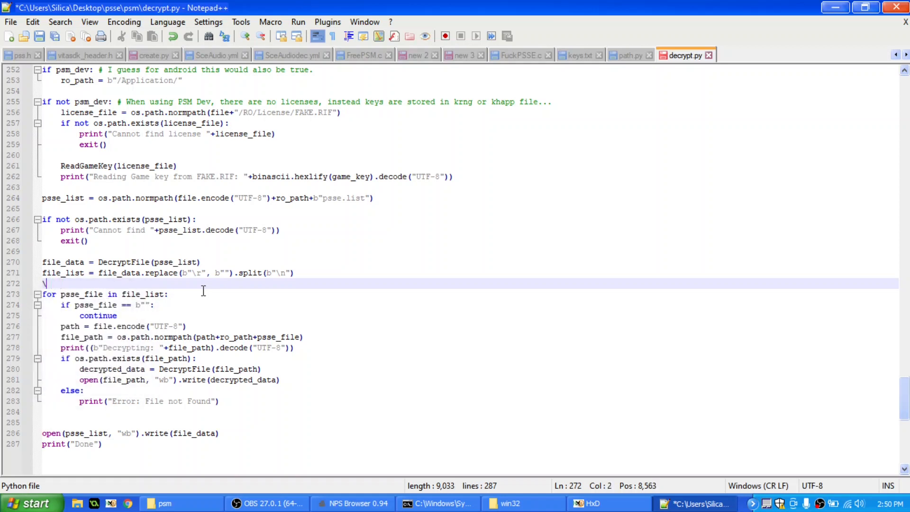
pyautogui.write('r\\')
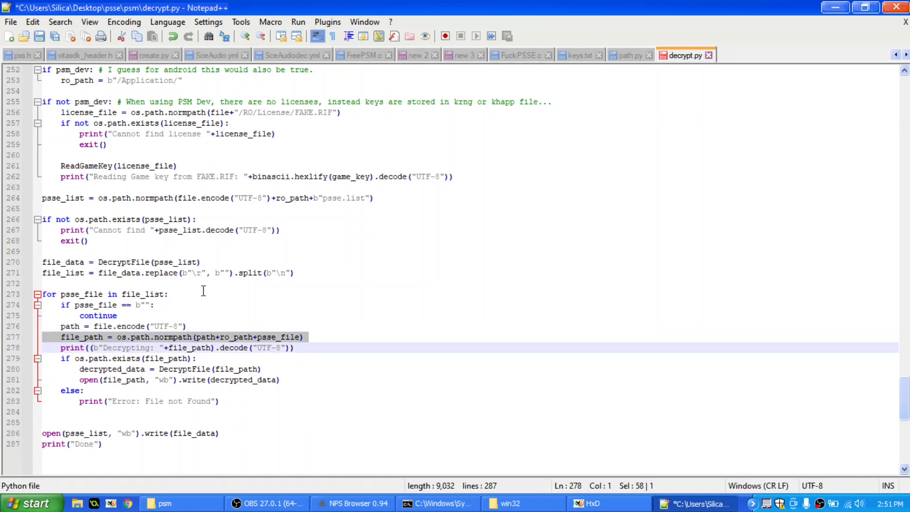
pyautogui.moveTo(152, 343)
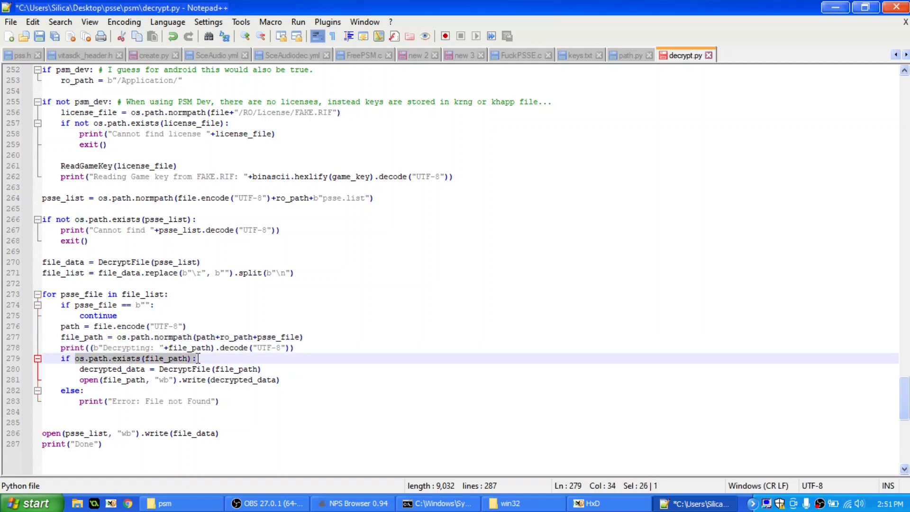
# Highlight the uses of decrypted_data and save decrypt.py with Ctrl+S
pyautogui.click(117, 368)
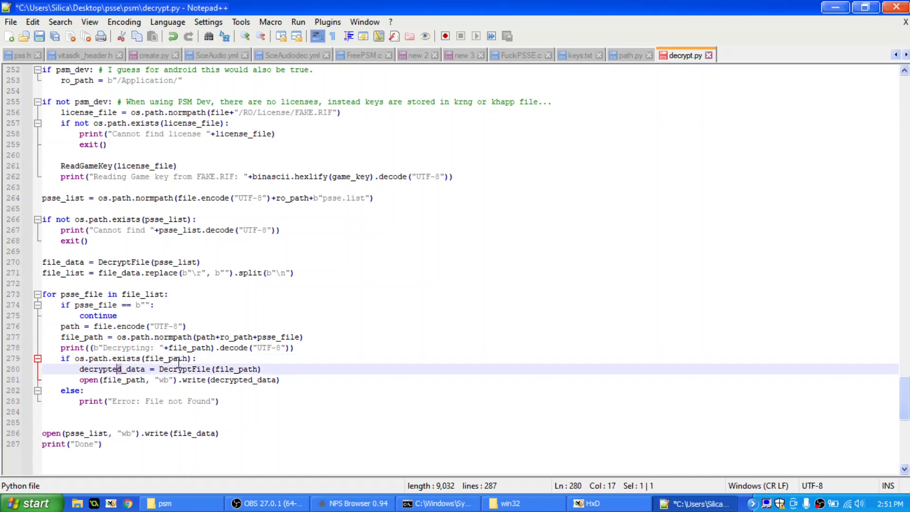
pyautogui.doubleClick(108, 369)
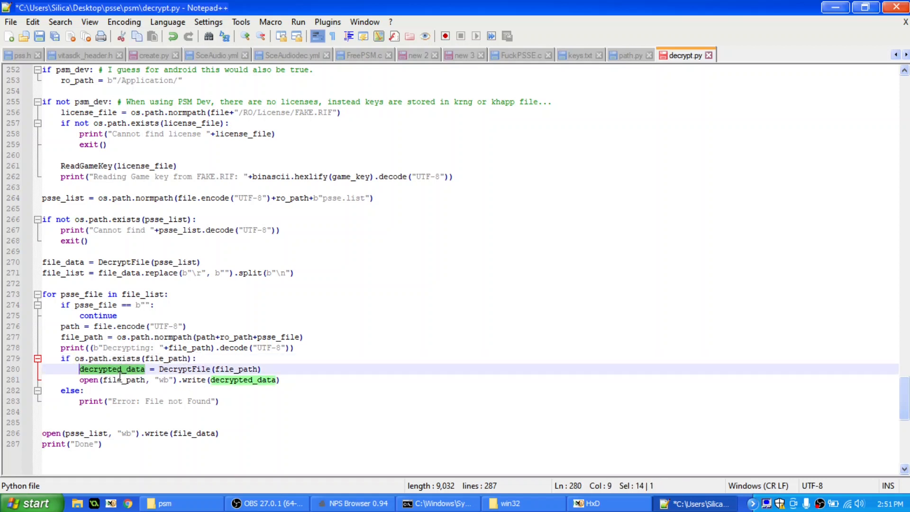
pyautogui.click(121, 393)
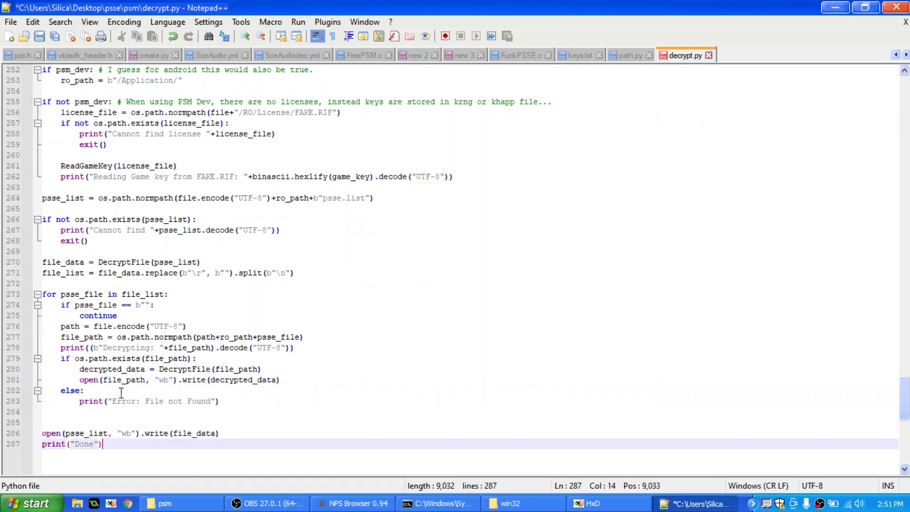
pyautogui.press('ctrl+s')
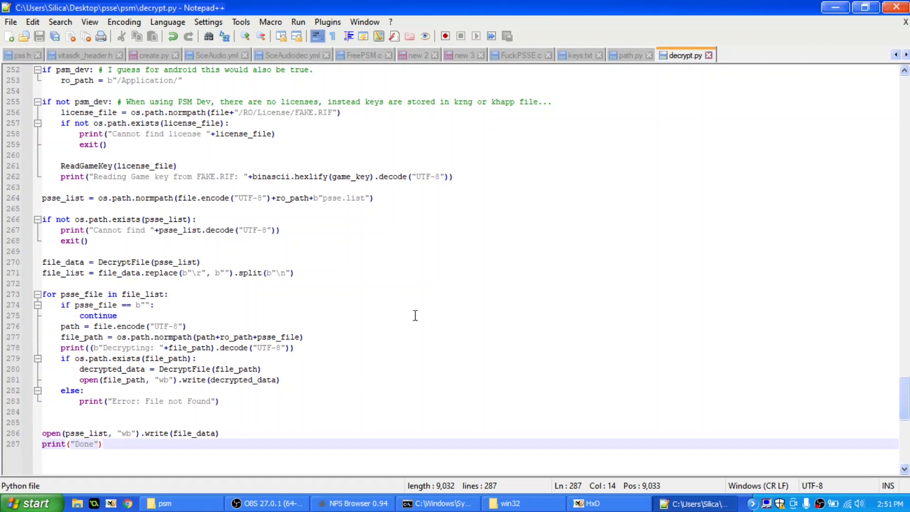
pyautogui.click(167, 503)
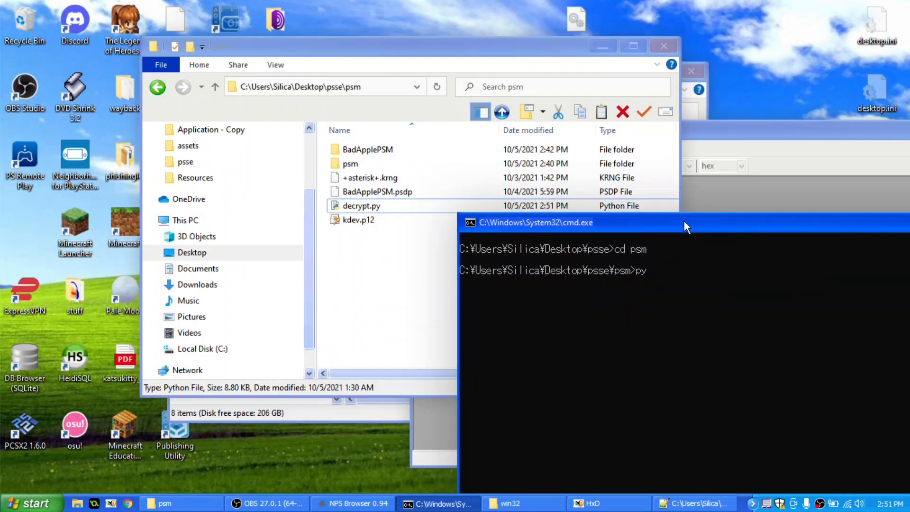
# Run py decrypt.py psm\NPPA00143 to decrypt that game folder
pyautogui.write('decrypt.py psm\\')
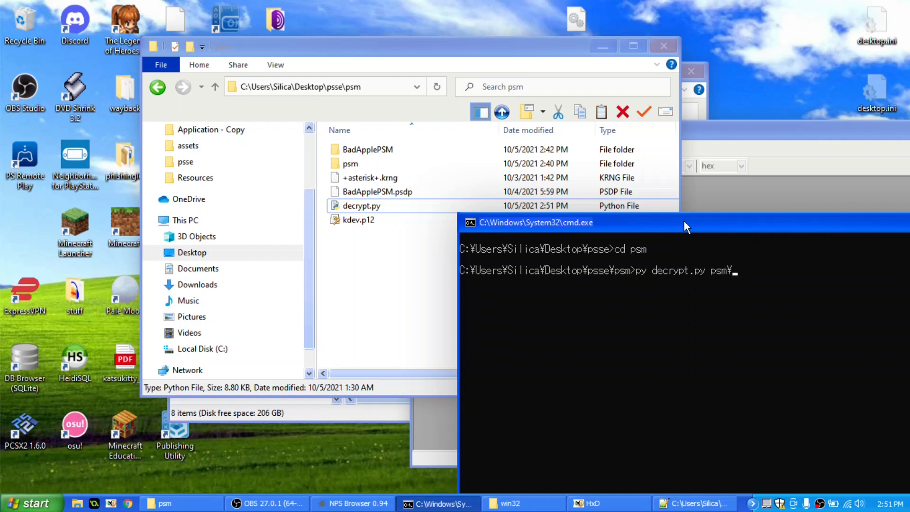
pyautogui.write('NPPA00143')
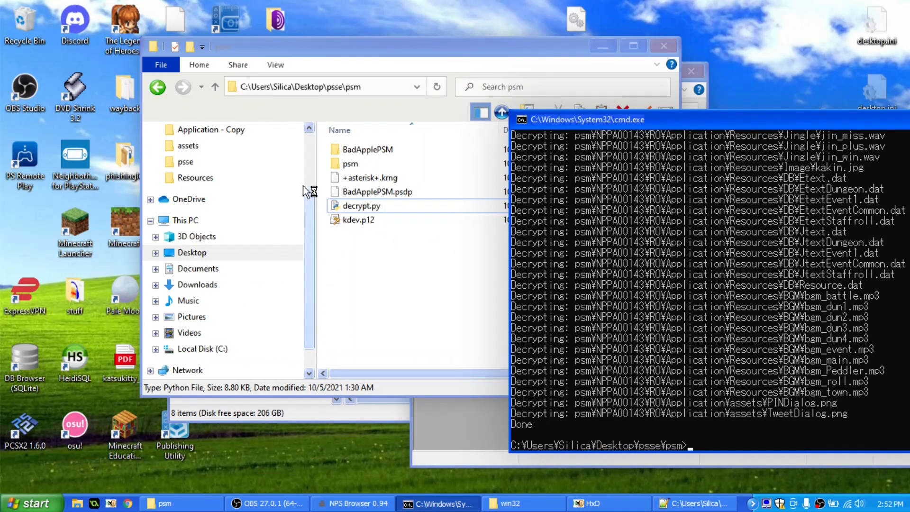
# Browse into psm\NPPA00143\RO to see the decrypted Application folder
pyautogui.doubleClick(351, 163)
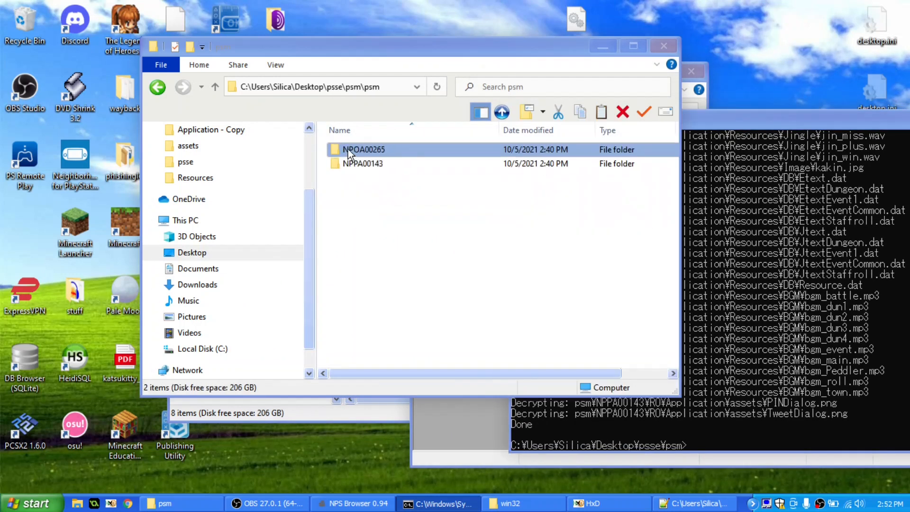
pyautogui.doubleClick(362, 163)
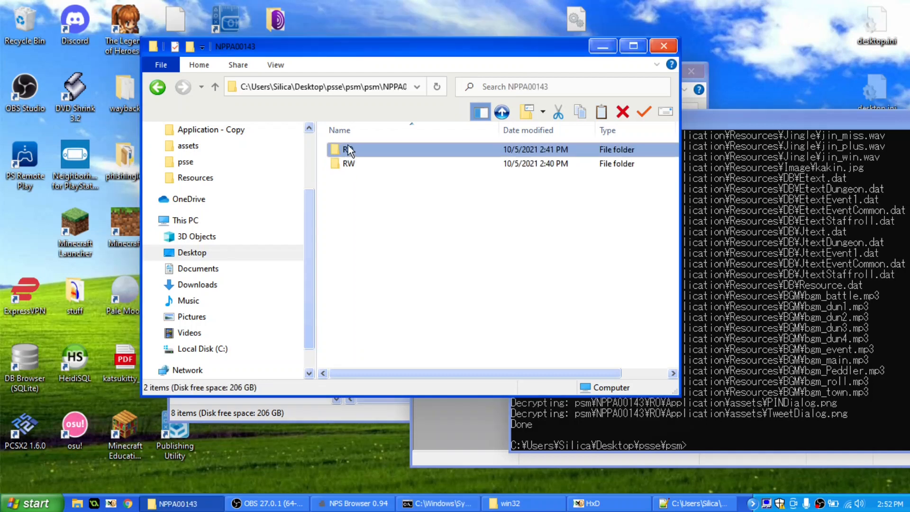
pyautogui.doubleClick(345, 149)
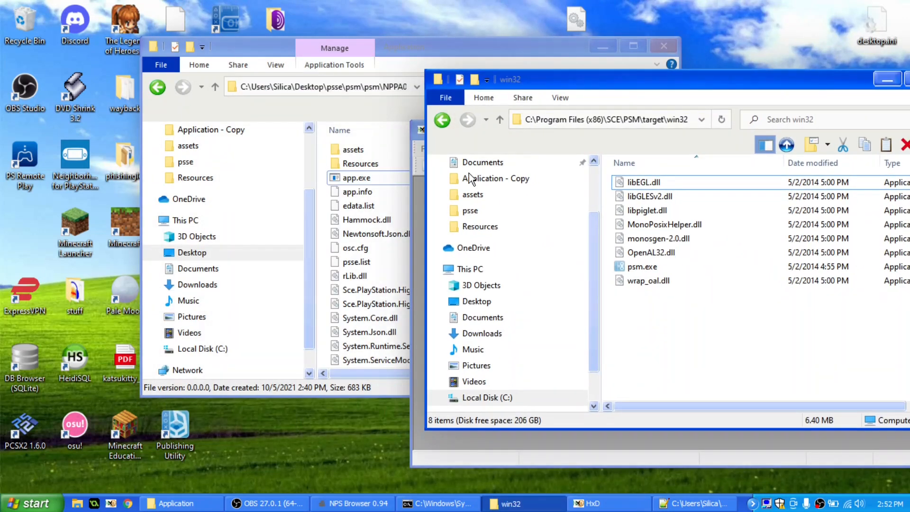
# Try running psm.exe from the PSM runtime's win32 folder
pyautogui.click(642, 266)
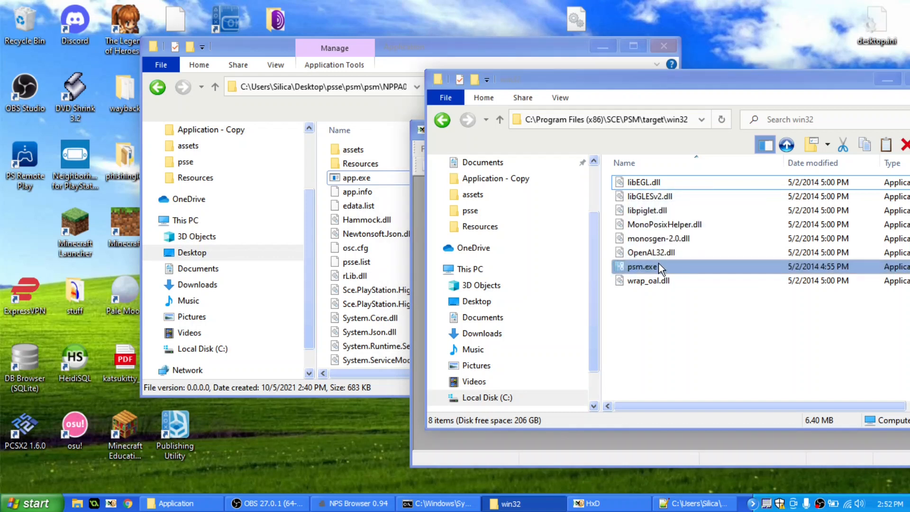
pyautogui.doubleClick(643, 267)
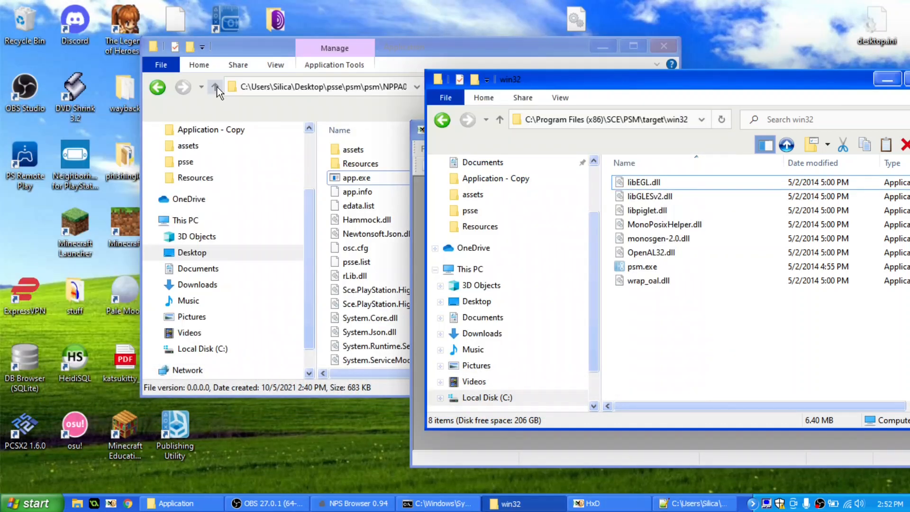
# Go up from NPPA00143 to psm and open the NPOA00265 game folder
pyautogui.click(216, 88)
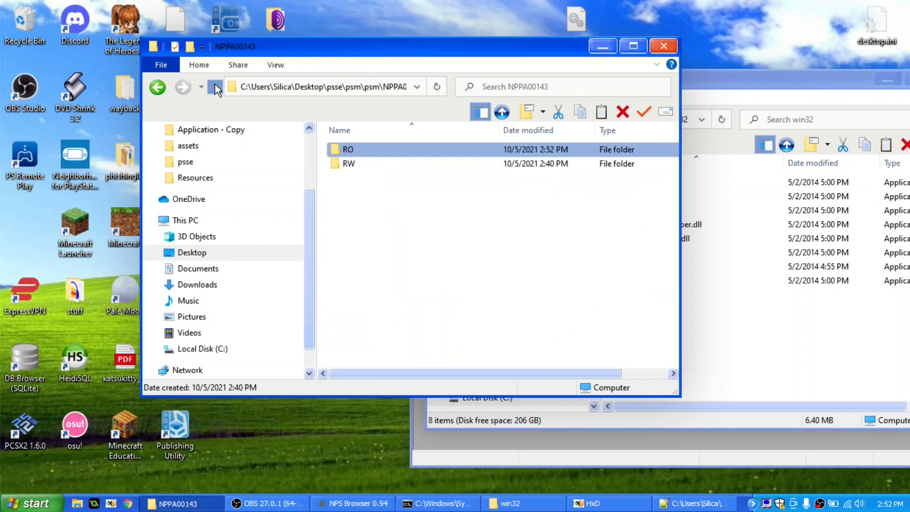
pyautogui.click(214, 87)
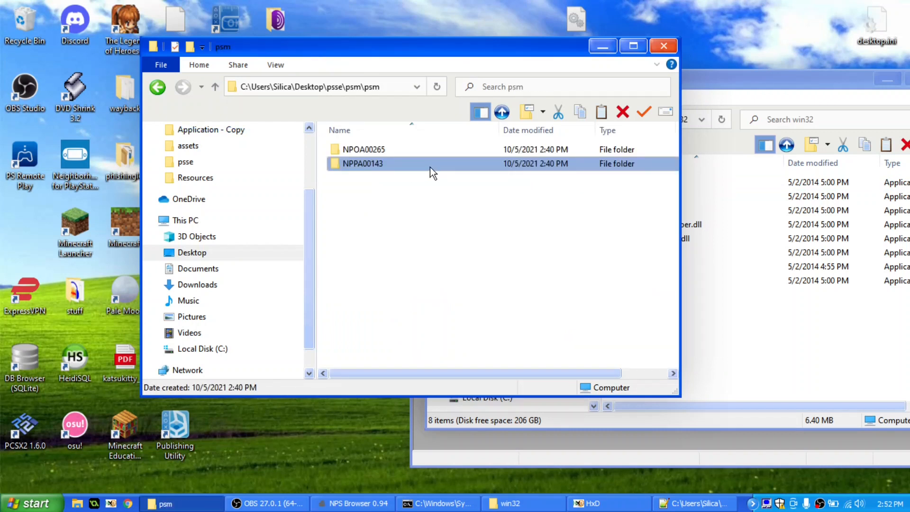
pyautogui.doubleClick(364, 149)
pyautogui.write('py decrypt.py psm¥NPOA00265')
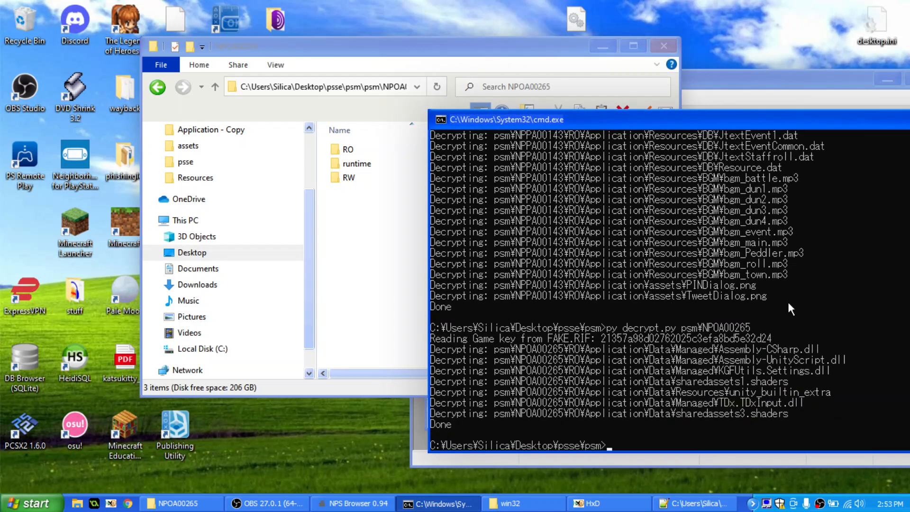
# Browse RO > Application > Data > Managed to see NPOA00265's decrypted DLLs, then go back up to NPOA00265
pyautogui.click(349, 149)
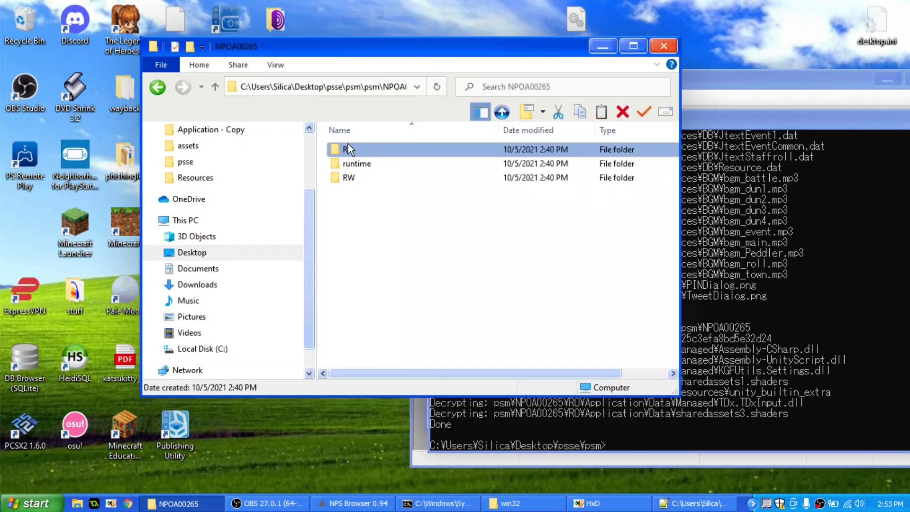
pyautogui.doubleClick(346, 149)
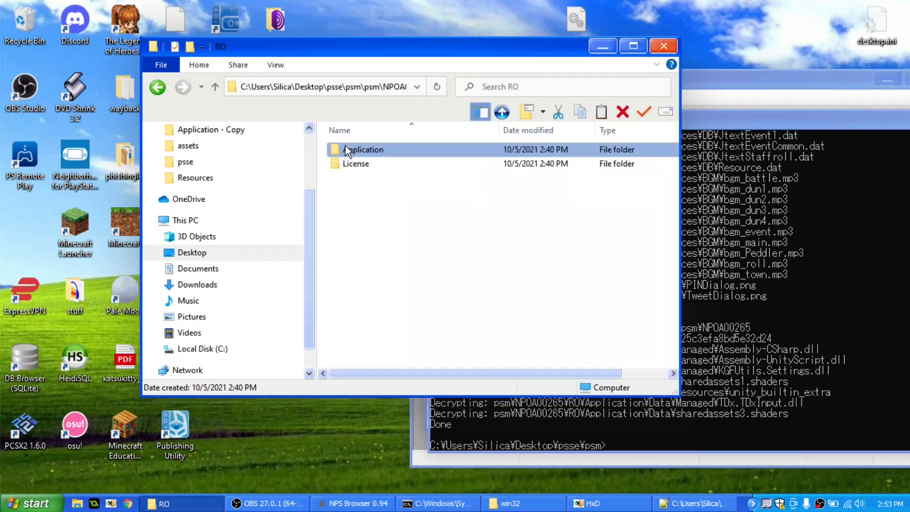
pyautogui.doubleClick(364, 149)
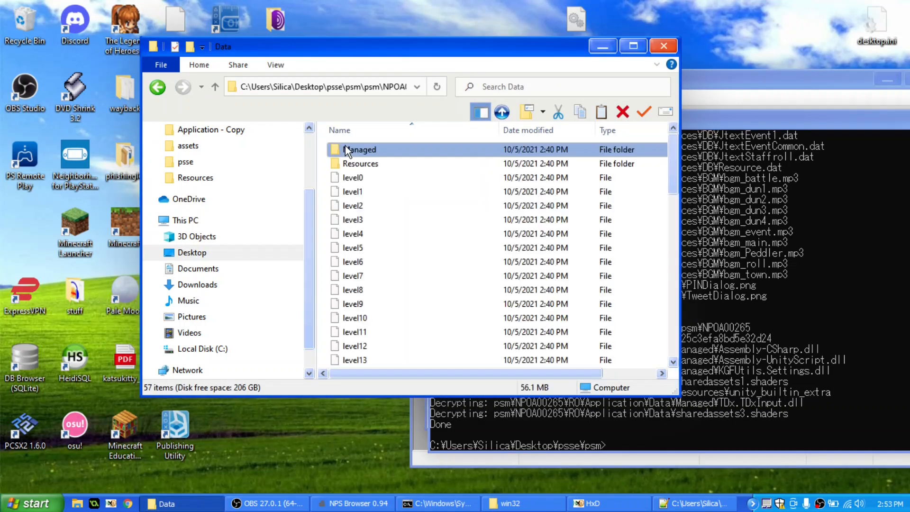
pyautogui.doubleClick(359, 149)
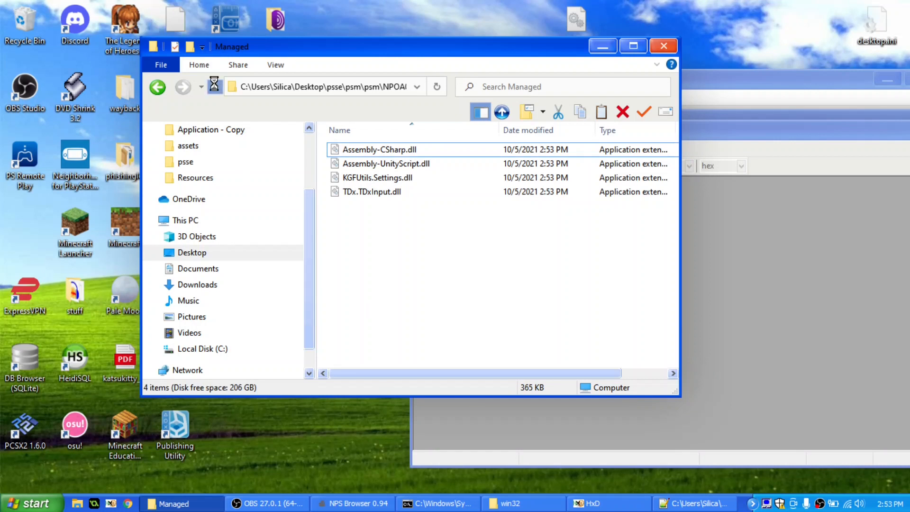
pyautogui.click(157, 86)
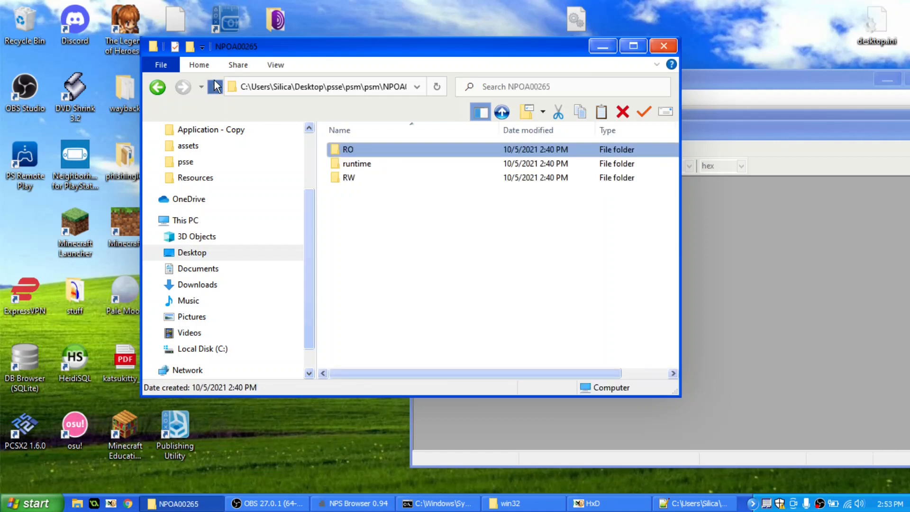
# Go up two levels to Desktop\psse\psm and bring the Command Prompt back to the front
pyautogui.click(157, 86)
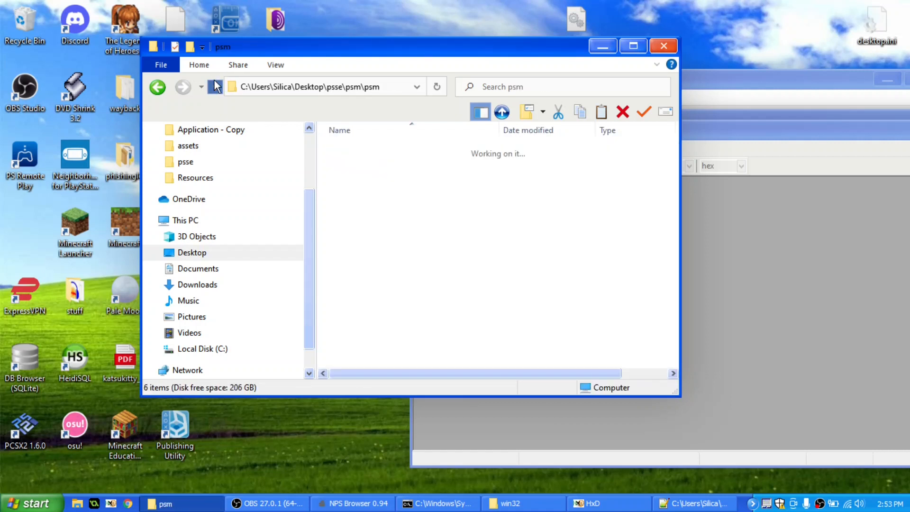
pyautogui.click(216, 86)
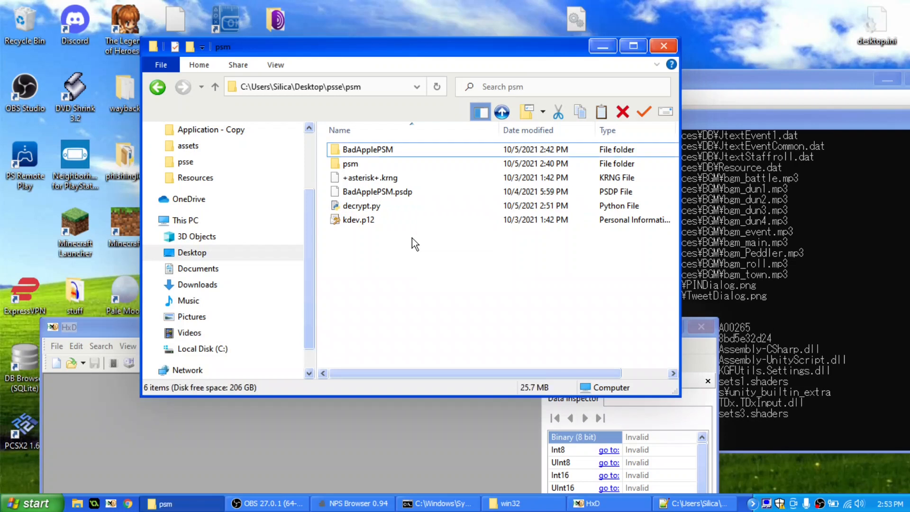
pyautogui.click(362, 205)
pyautogui.write('p')
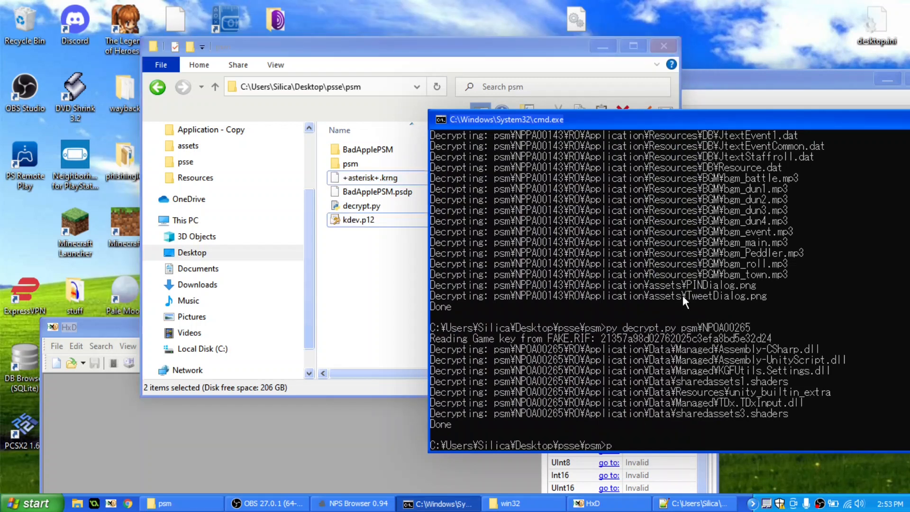
# Enter the command py decrypt.py BadApplePSM kdev.p12 +asterisk+.krng in Command Prompt
pyautogui.write('y decrypt.py')
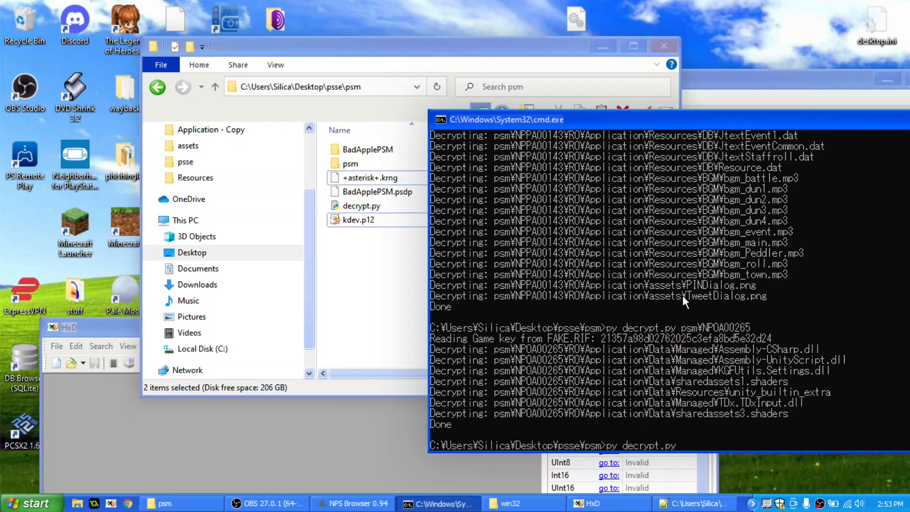
pyautogui.write('BadApplePSM')
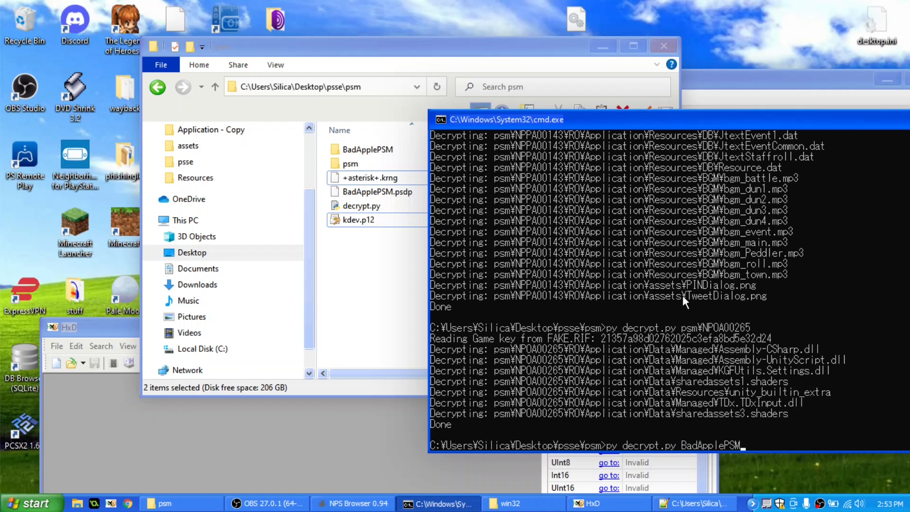
pyautogui.write('kdev.')
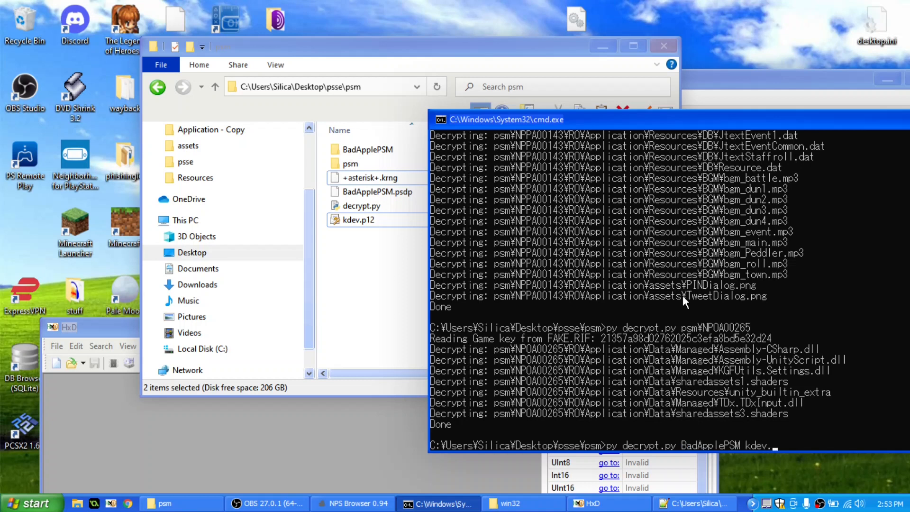
pyautogui.write('p12')
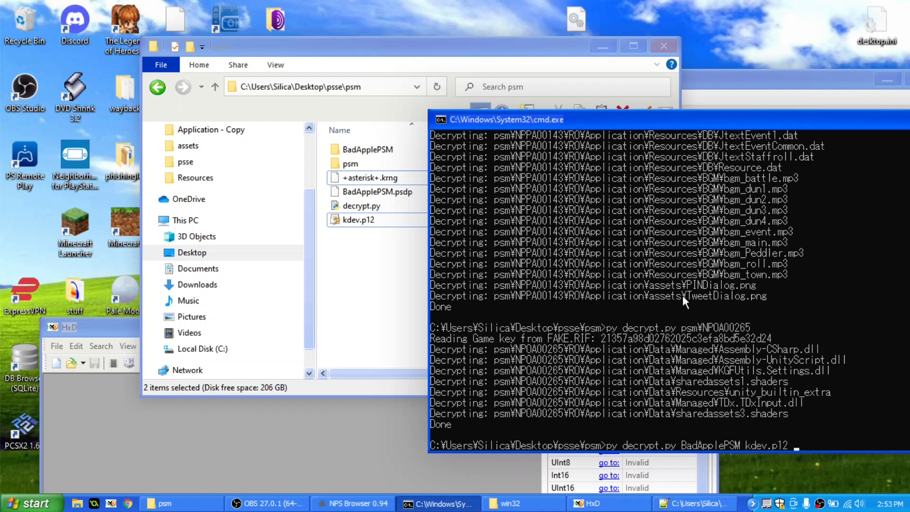
pyautogui.write('+ast')
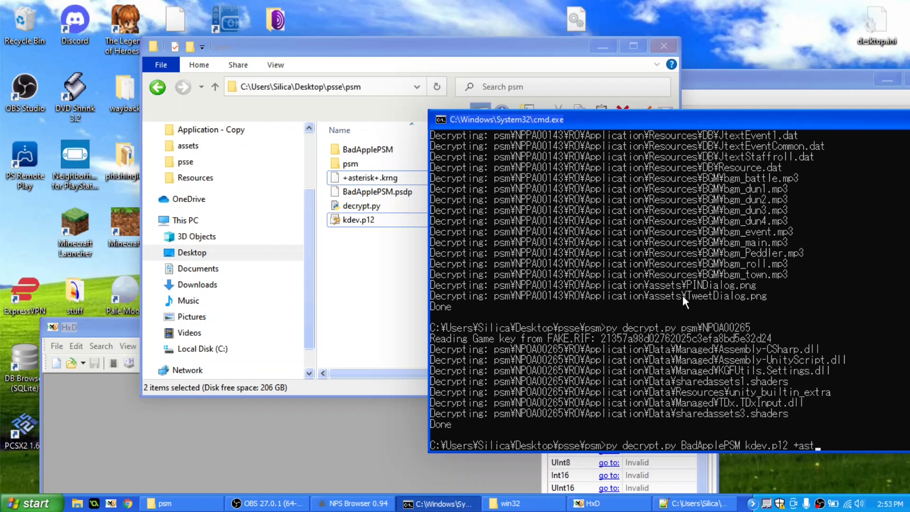
pyautogui.write('erisk+.')
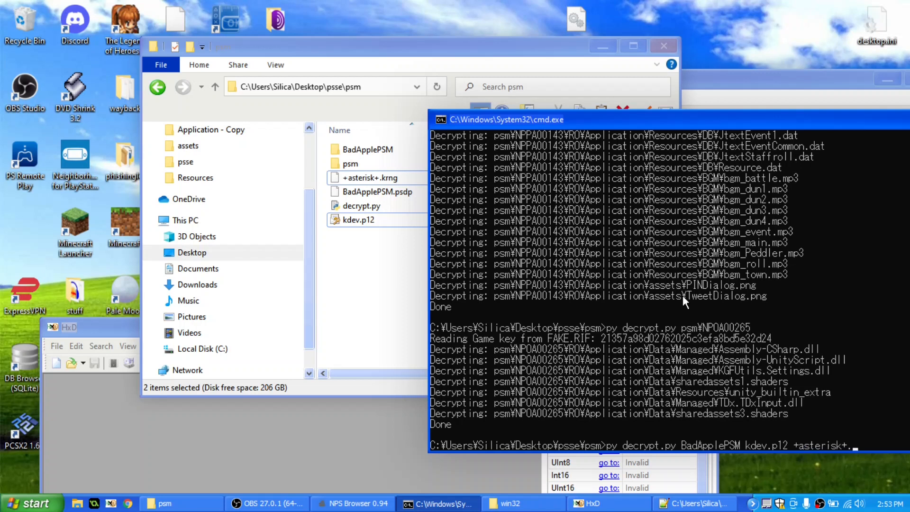
pyautogui.write('krng')
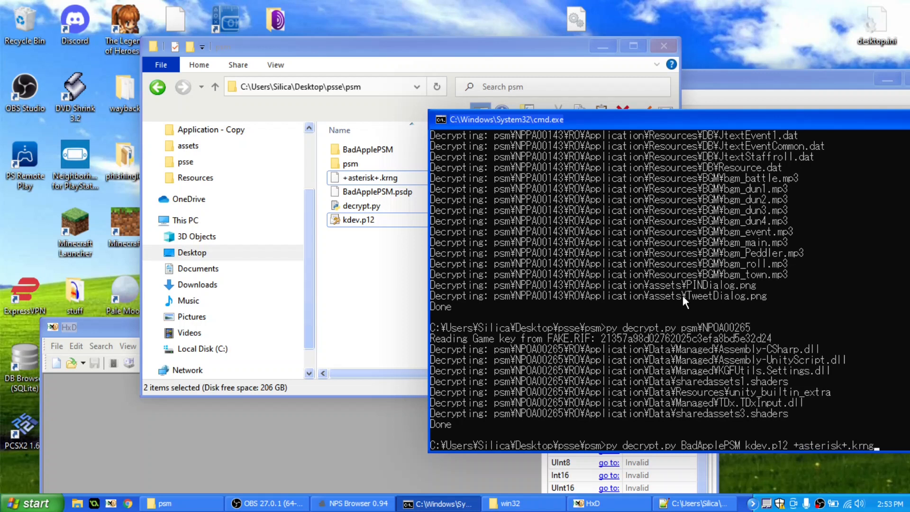
pyautogui.moveTo(504, 184)
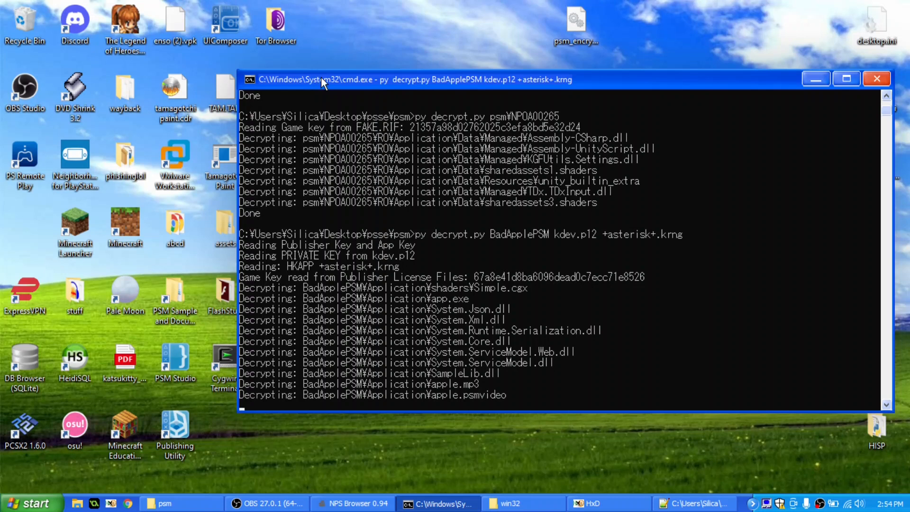
pyautogui.moveTo(484, 487)
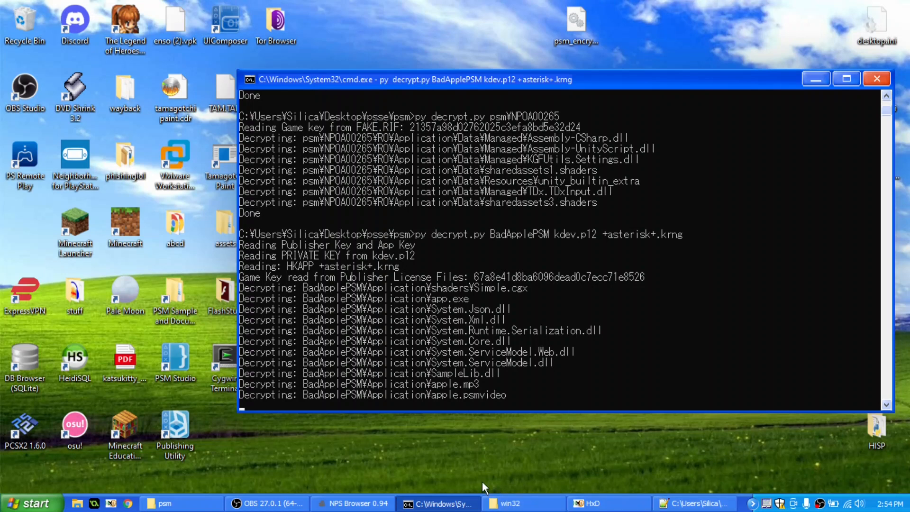
pyautogui.moveTo(477, 470)
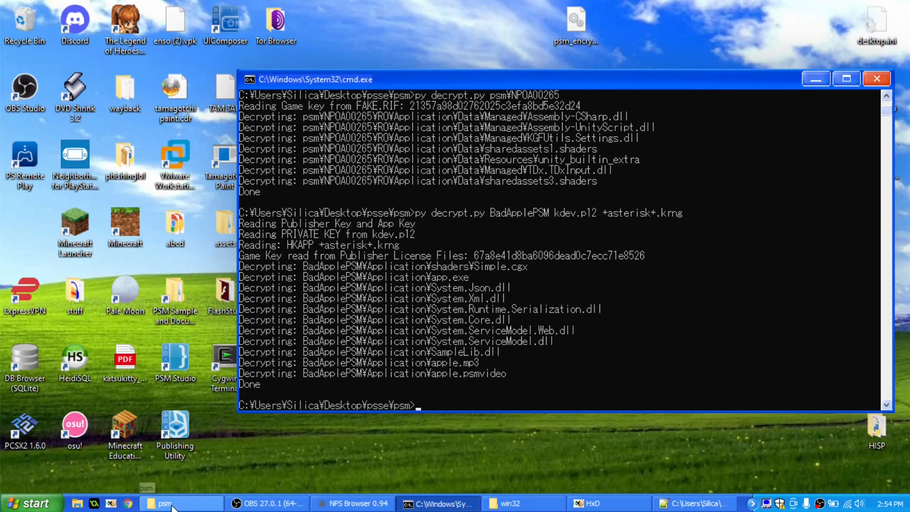
# Show BadApplePSM's Application folder with decrypted app.exe and DLLs, briefly raising then minimizing HxD
pyautogui.click(171, 503)
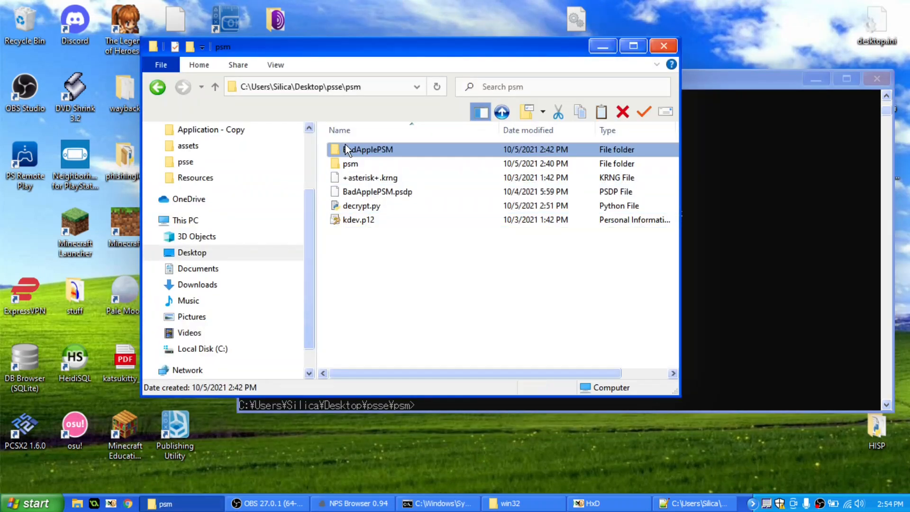
pyautogui.doubleClick(366, 150)
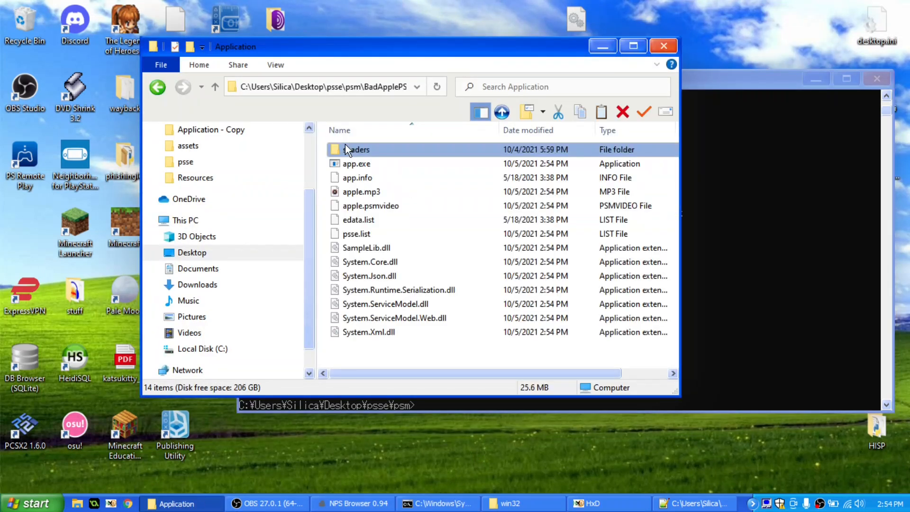
pyautogui.click(356, 163)
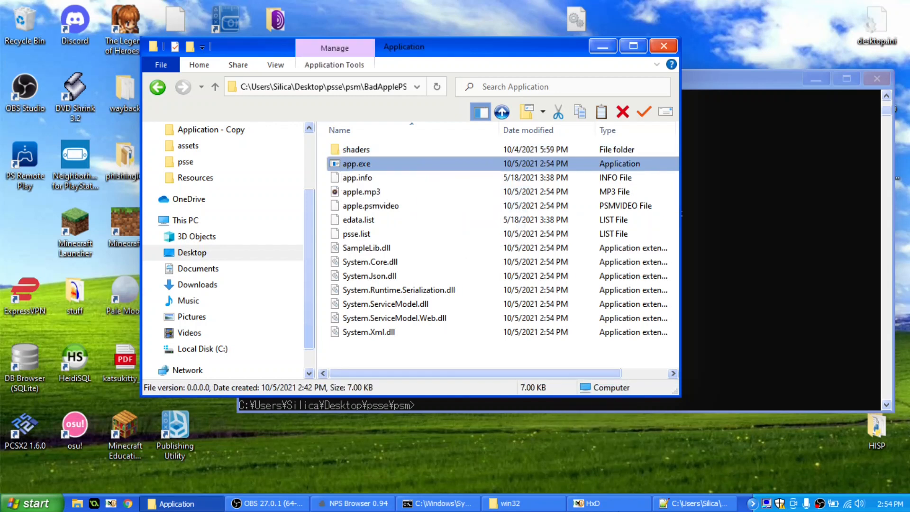
pyautogui.click(591, 503)
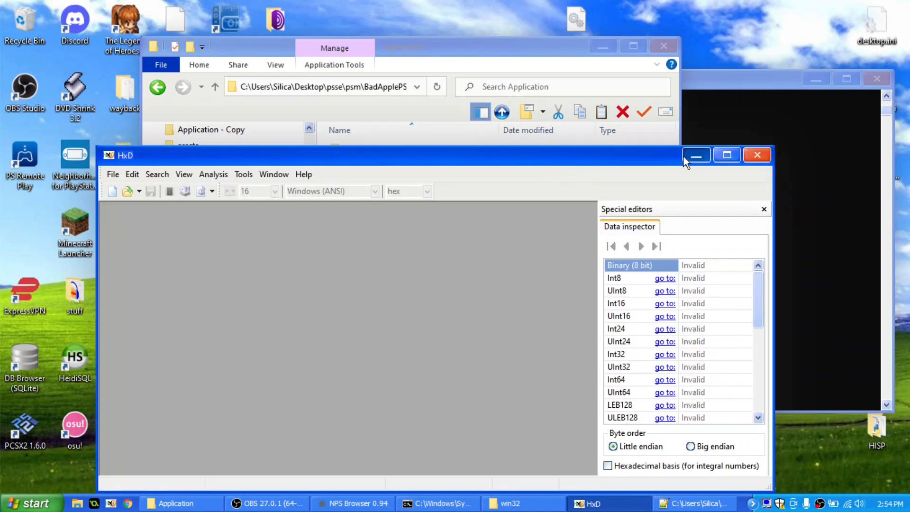
pyautogui.click(696, 154)
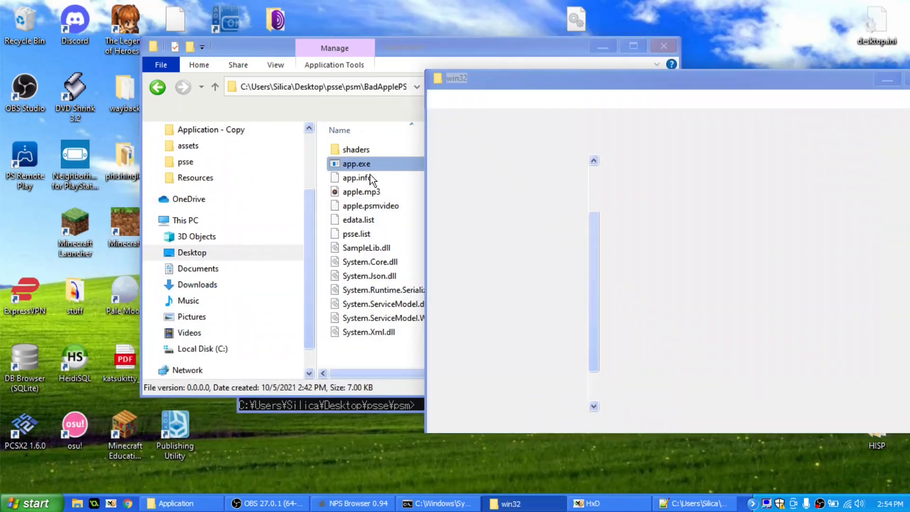